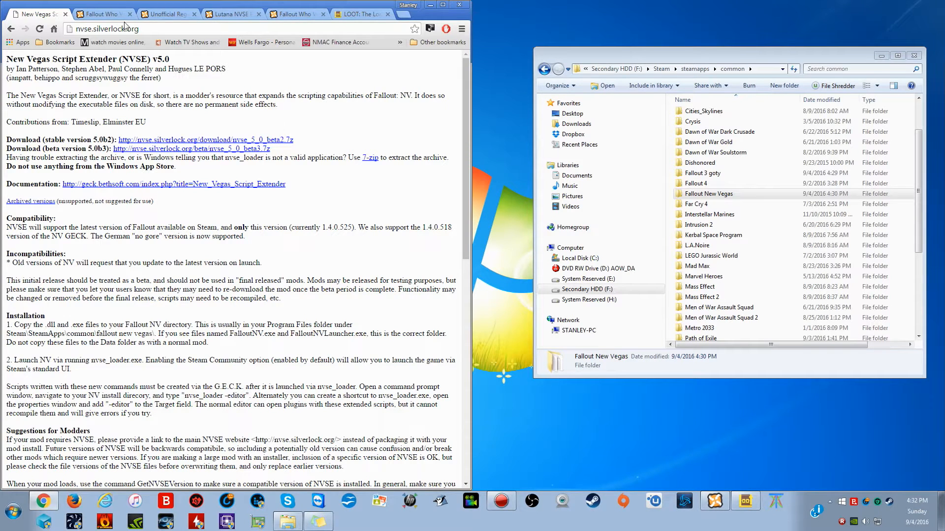
Step: Step through the Complete, Deuglifier and Xoanon mod pages, briefly highlighting the Xoanon's Additions and Fixes title
left_click(103, 12)
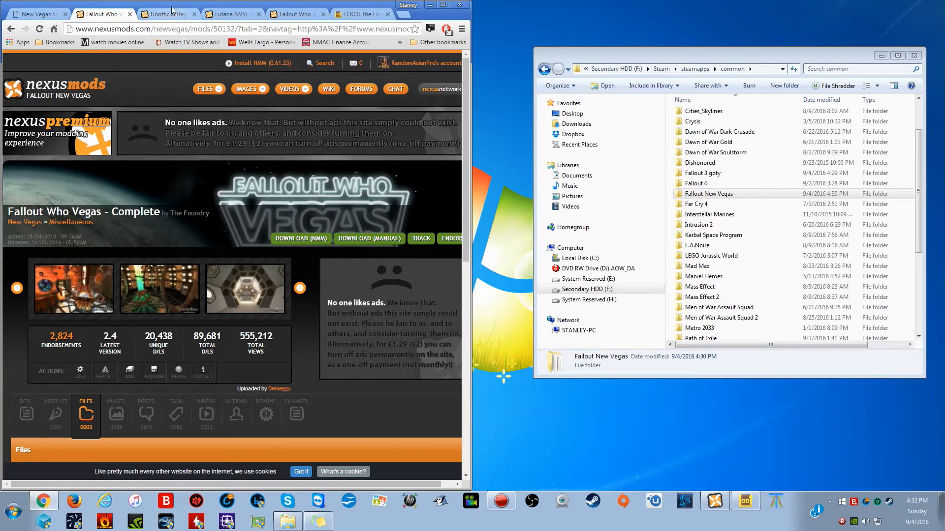
left_click(167, 14)
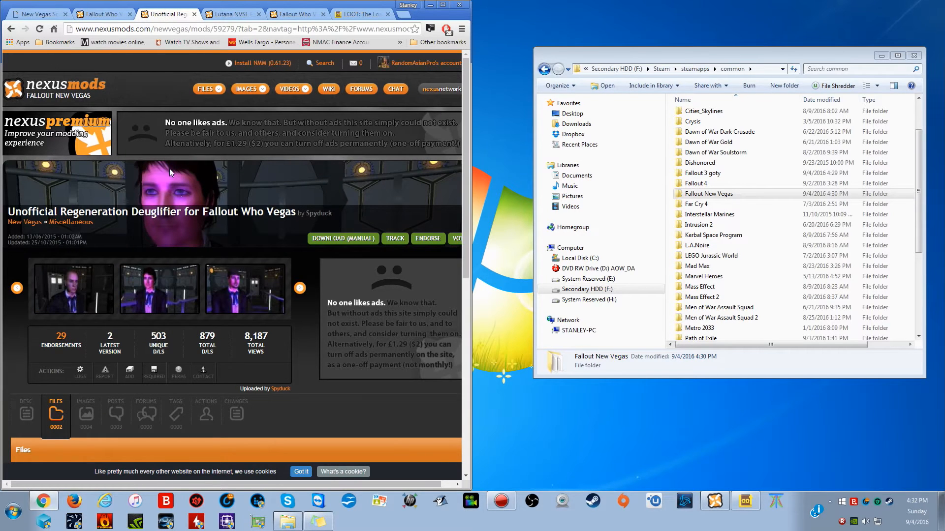
left_click(231, 12)
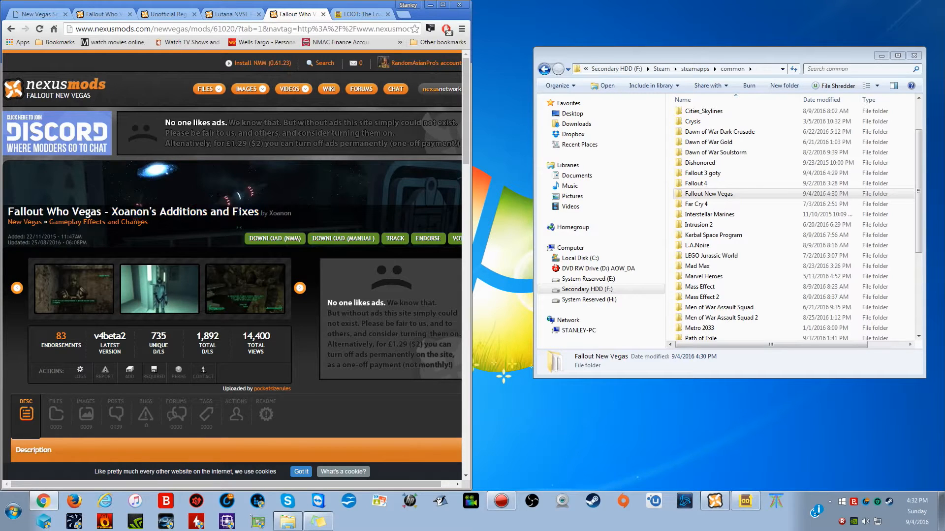
double_click(185, 212)
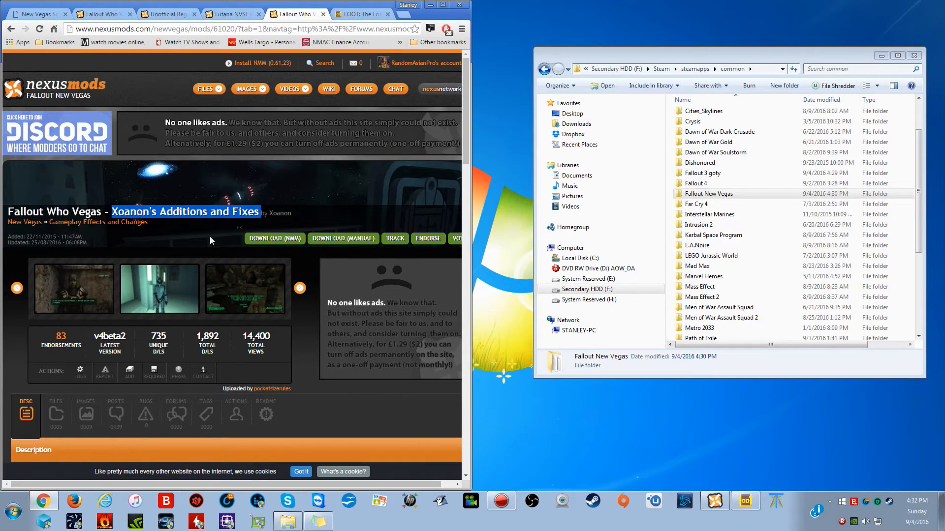
left_click(246, 89)
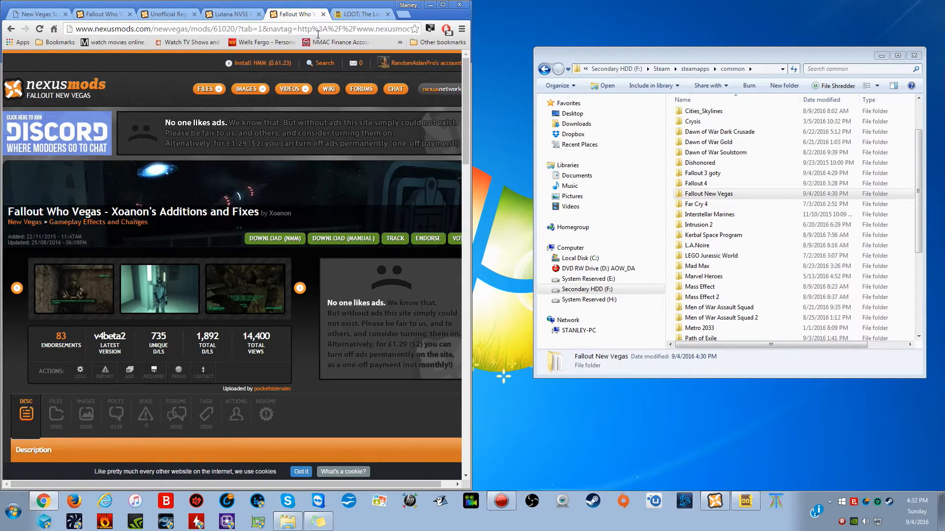
left_click(358, 13)
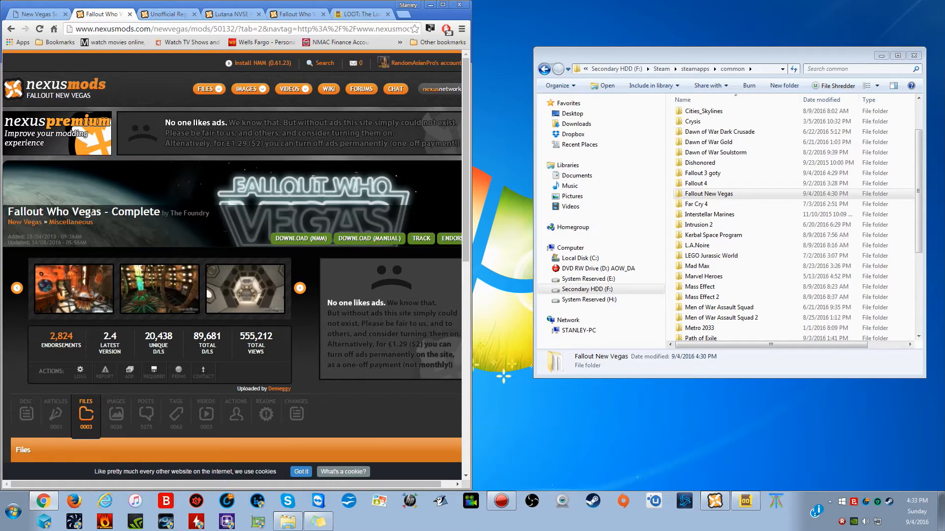
Step: Check the Files sections of the Complete, Regeneration Deuglifier and Lutana NVSE Plugin pages, ending on Xoanon's
scroll("down", 3)
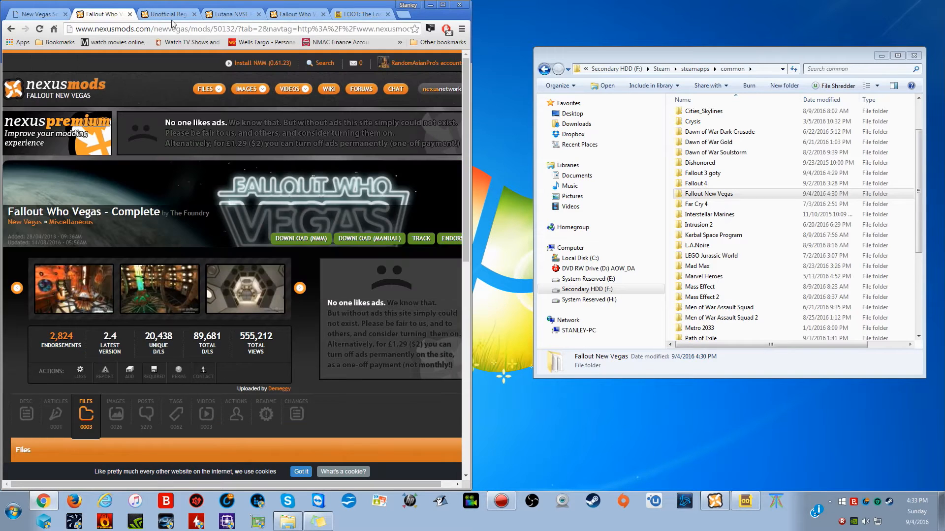
left_click(162, 14)
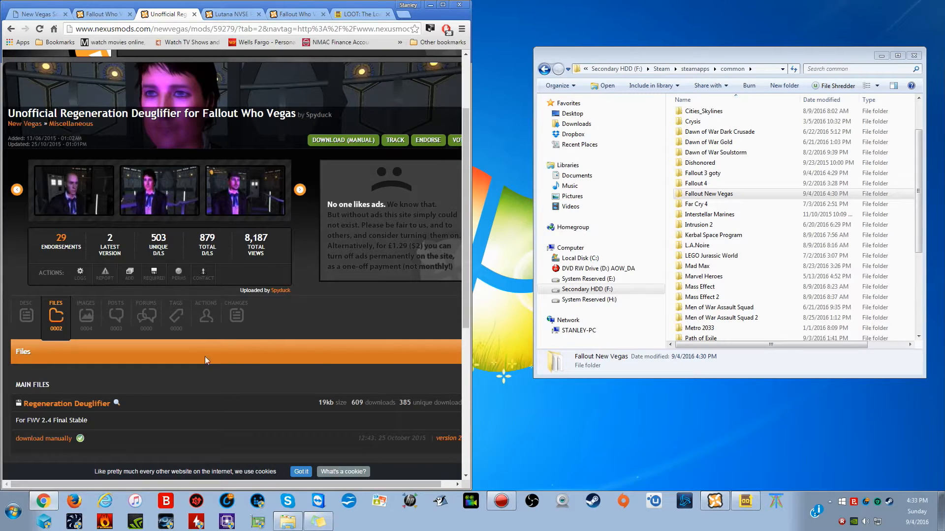
scroll("down", 3)
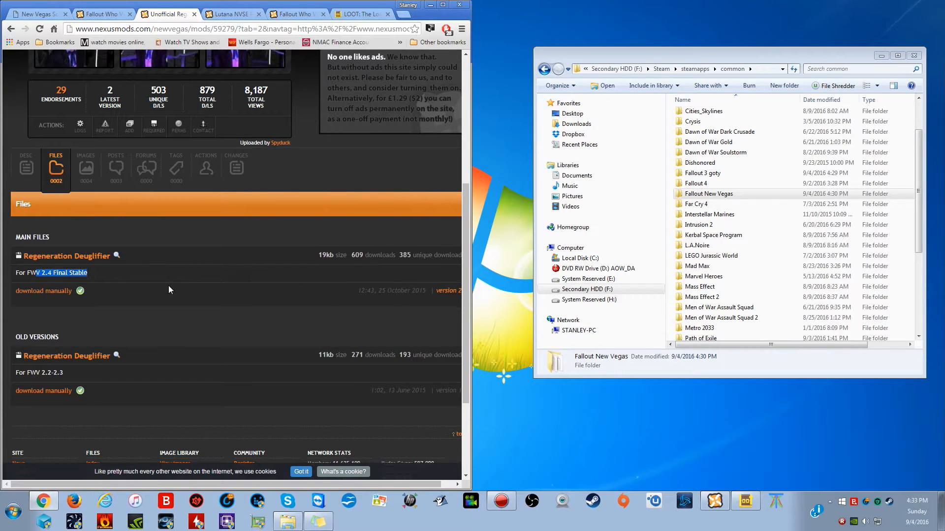
left_click(229, 14)
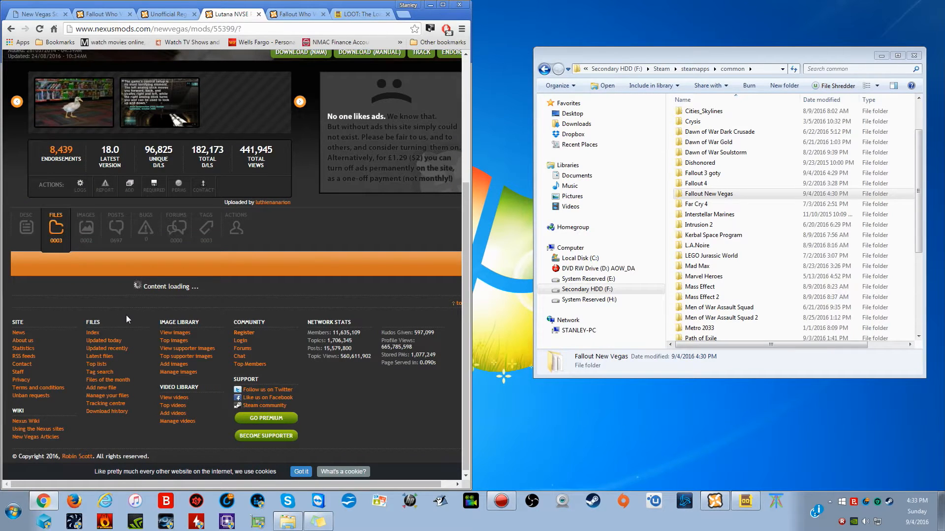
left_click(55, 227)
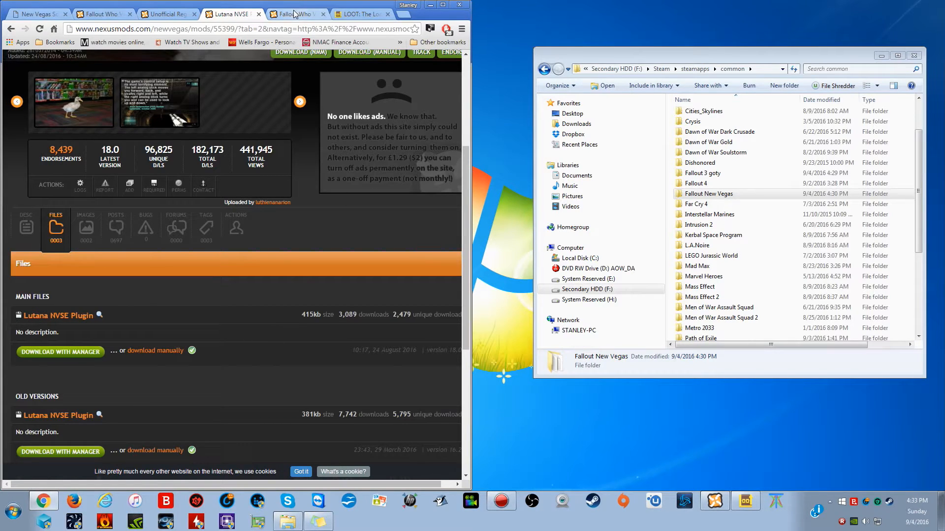
left_click(296, 13)
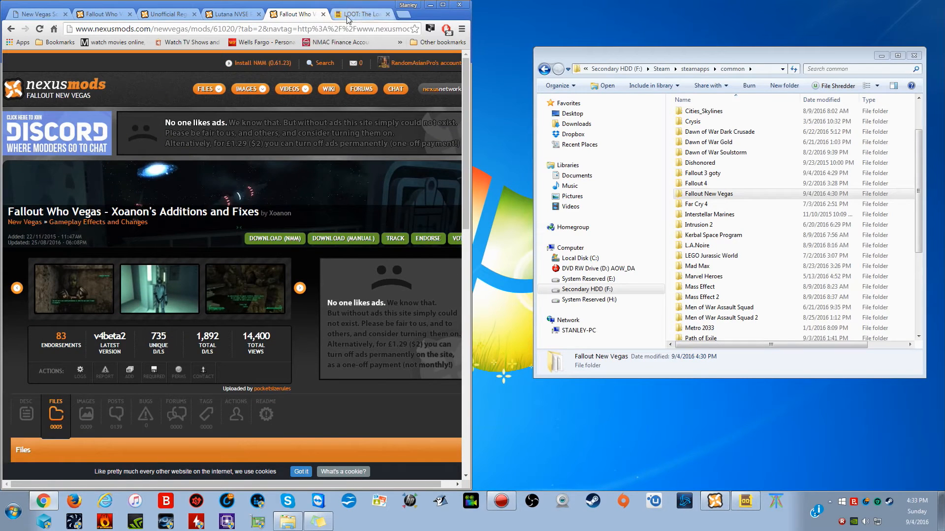
Step: Glance at the LOOT site, return to the Xoanon page, then minimize Chrome to show the desktop
left_click(360, 14)
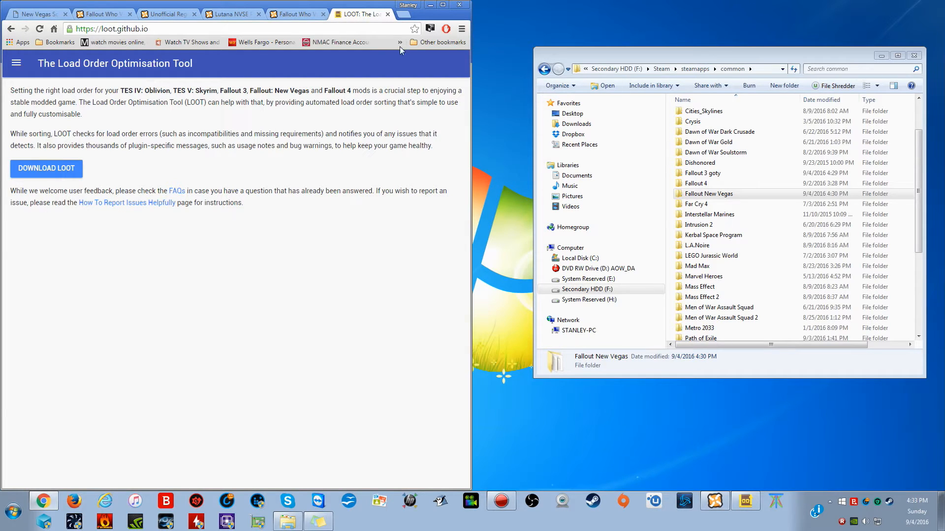
left_click(295, 13)
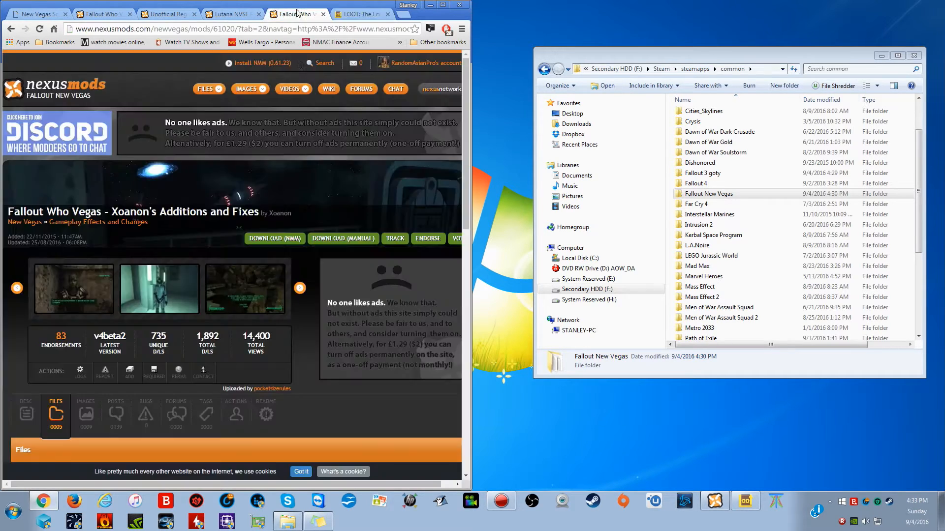
left_click(289, 88)
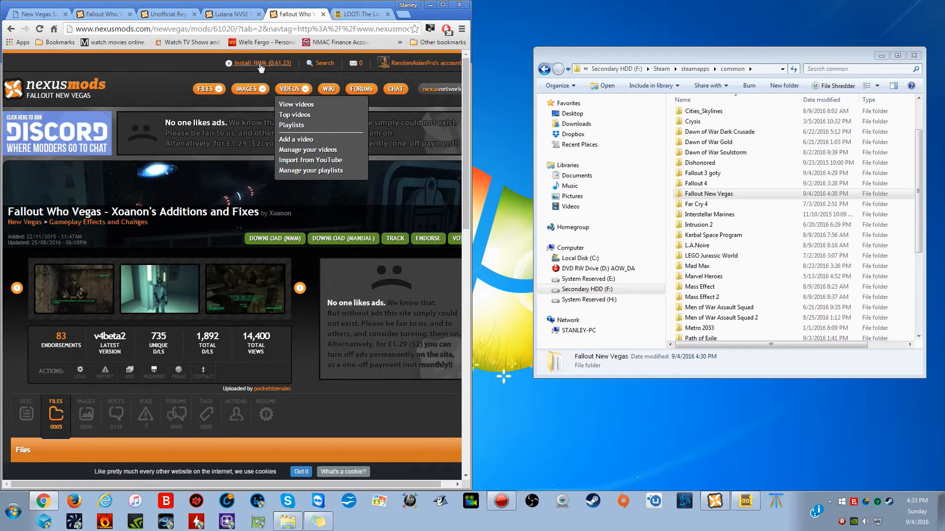
left_click(329, 191)
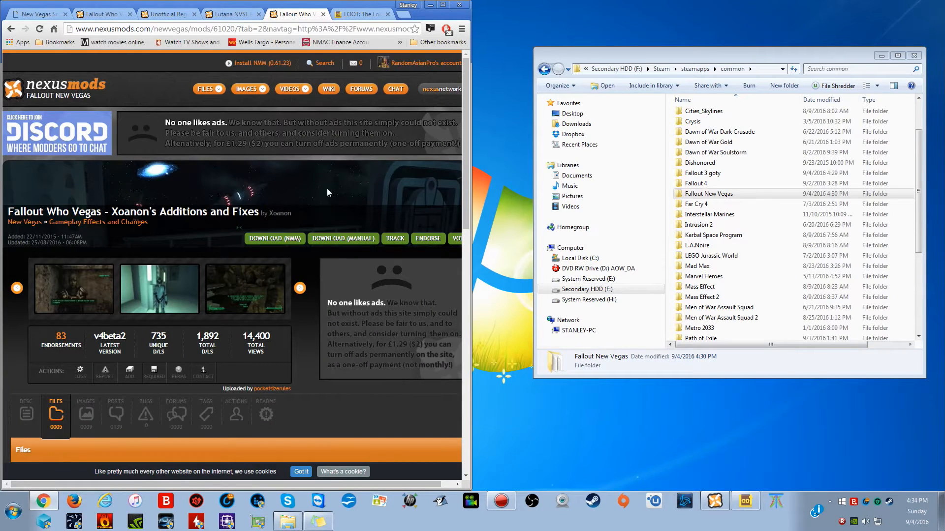
mouse_move(260, 71)
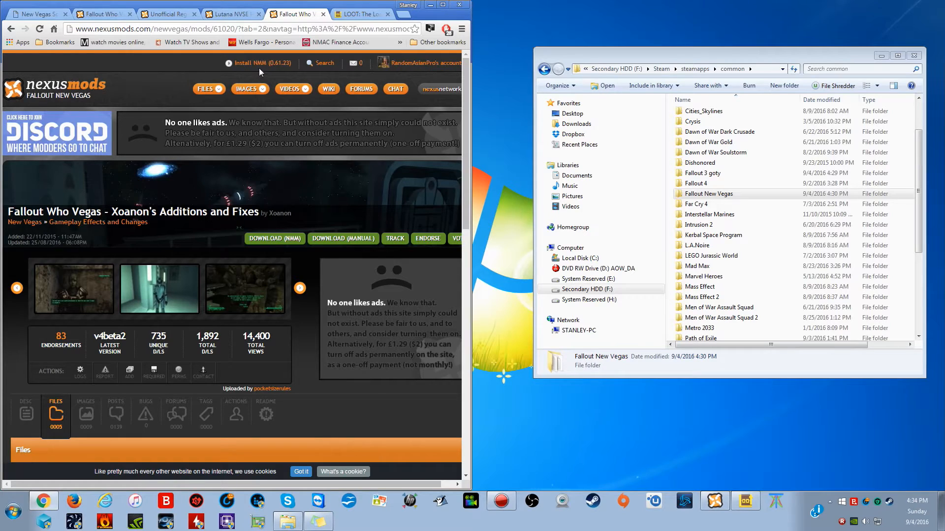
mouse_move(226, 79)
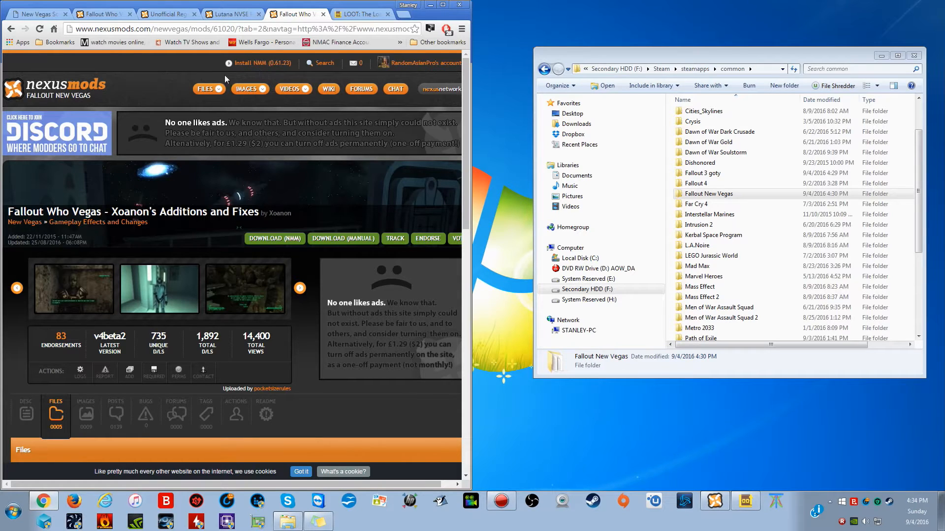
mouse_move(271, 80)
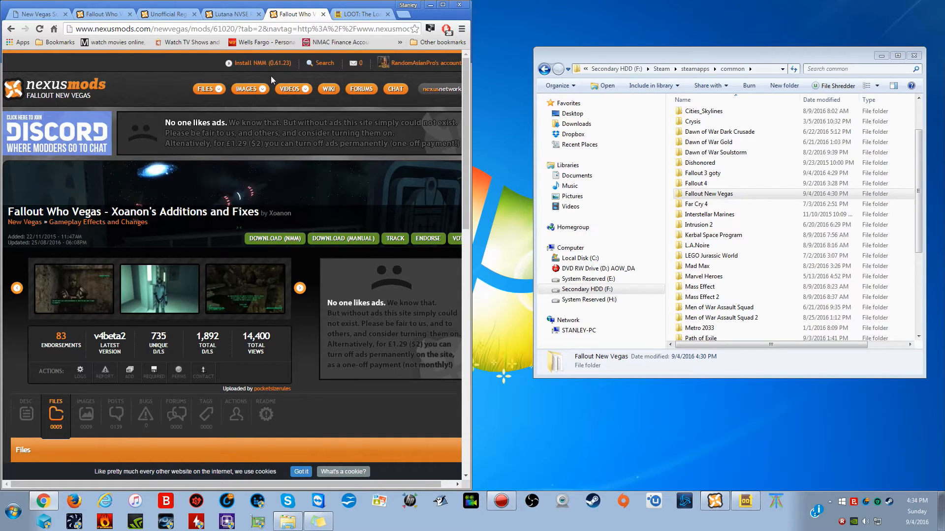
mouse_move(247, 74)
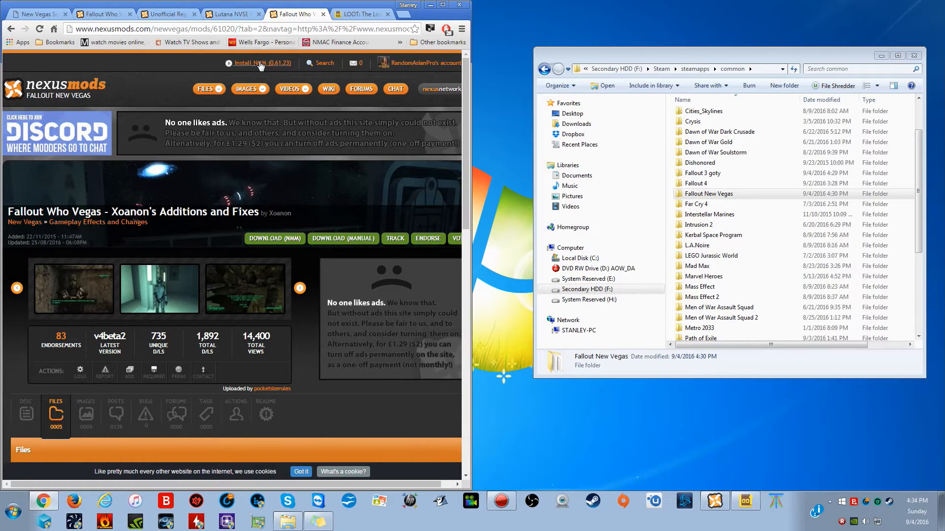
mouse_move(364, 212)
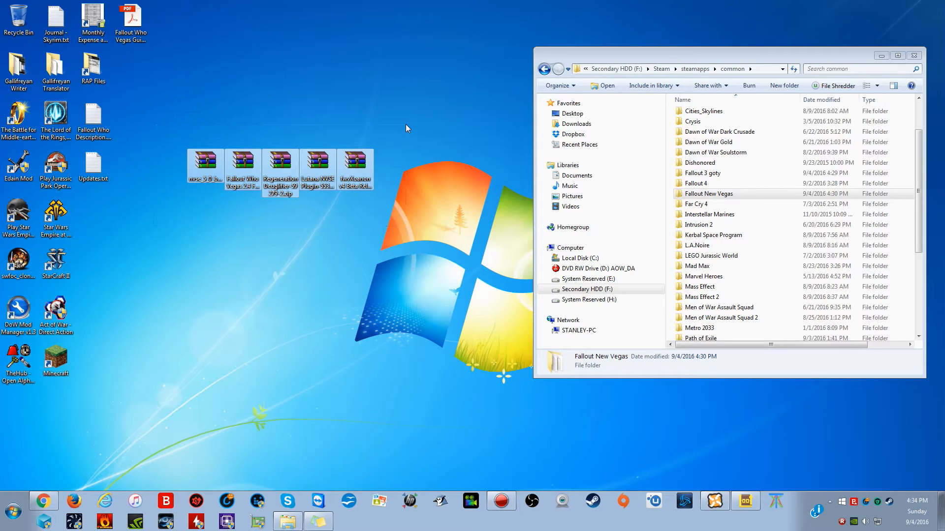
Step: Browse Explorer to the Steam common games folder and pick the nvse_5_0_beta2 archive on the desktop
left_click(242, 160)
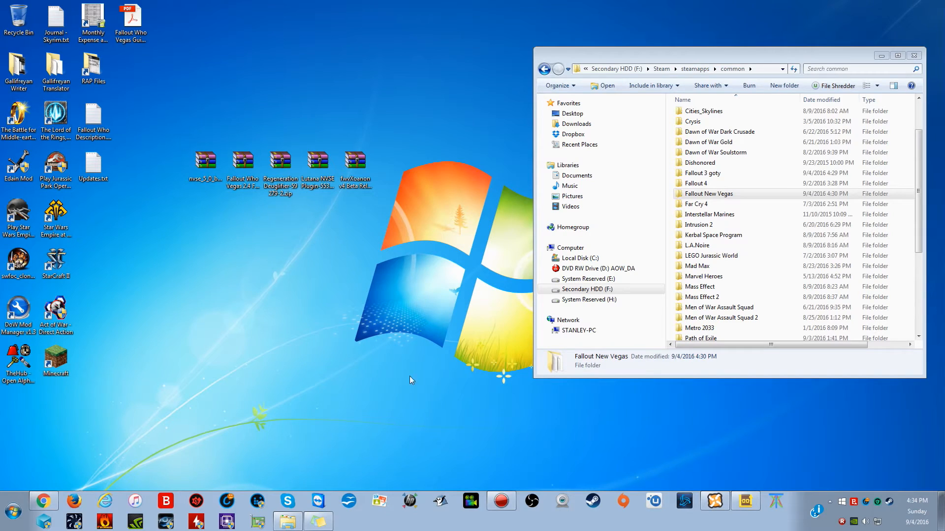
left_click(708, 194)
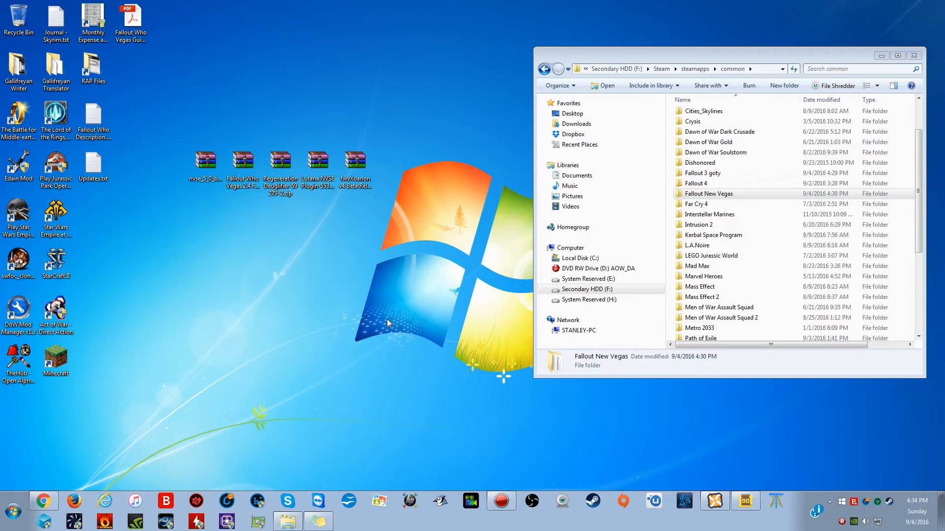
mouse_move(355, 287)
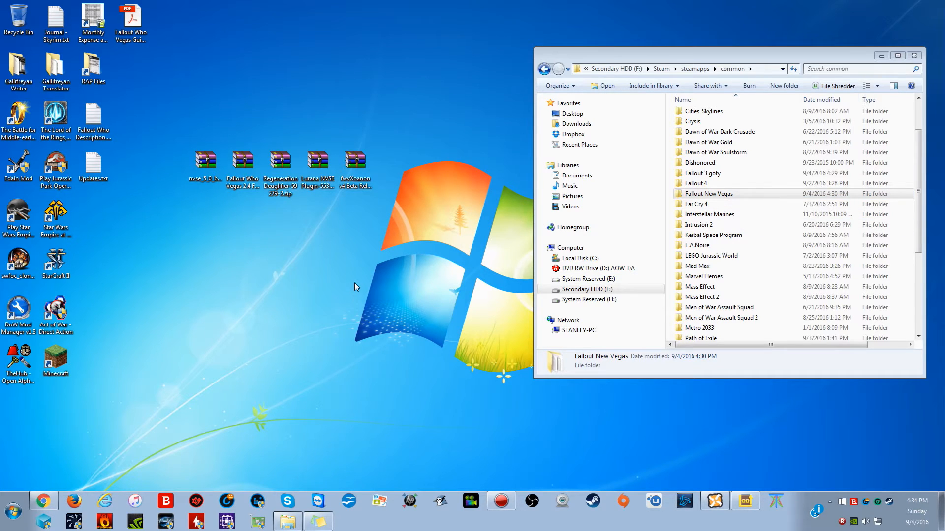
mouse_move(357, 271)
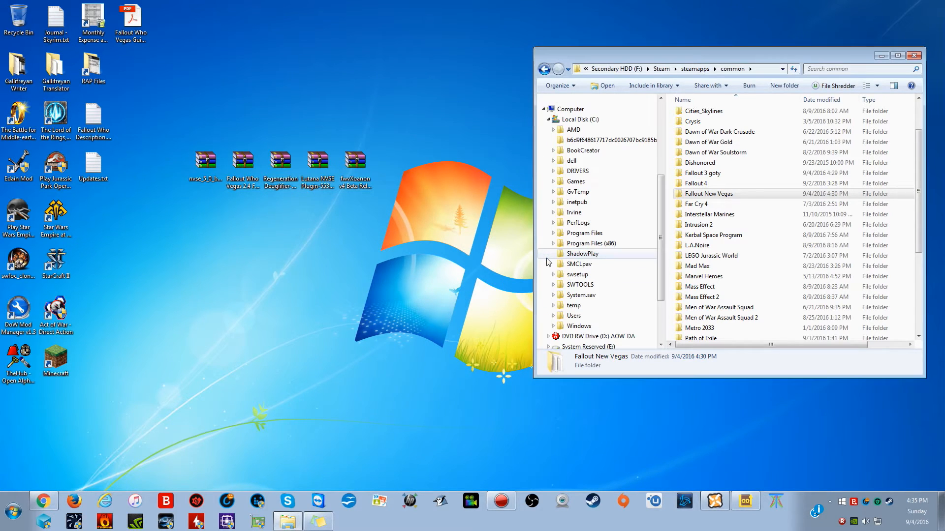
mouse_move(570, 250)
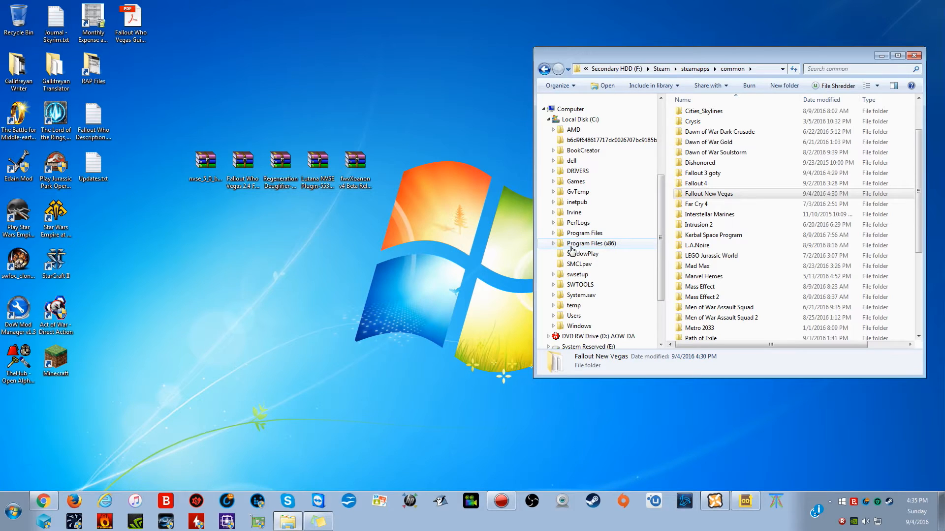
mouse_move(599, 249)
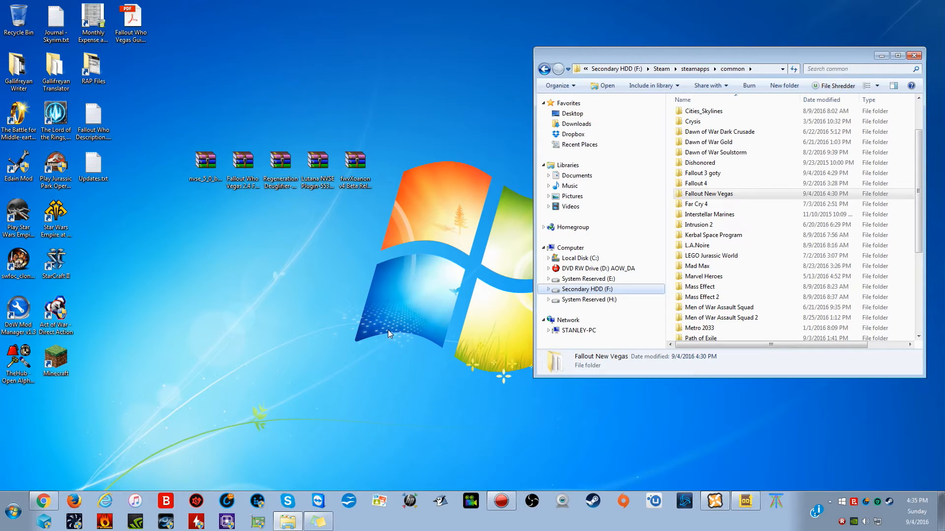
mouse_move(384, 330)
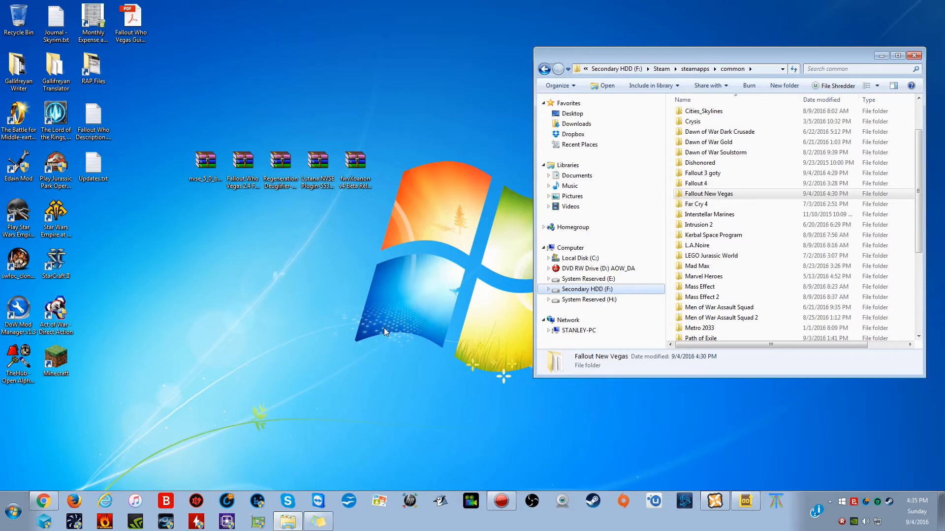
mouse_move(373, 330)
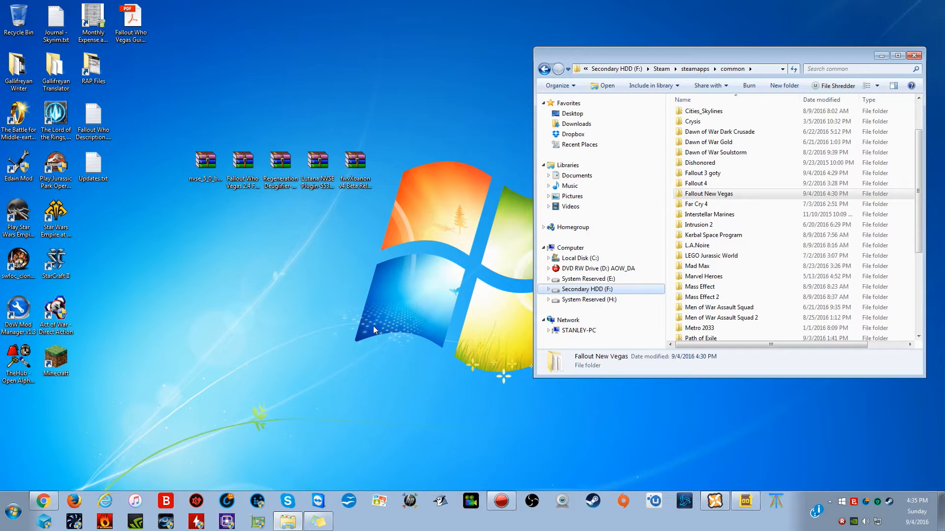
mouse_move(341, 289)
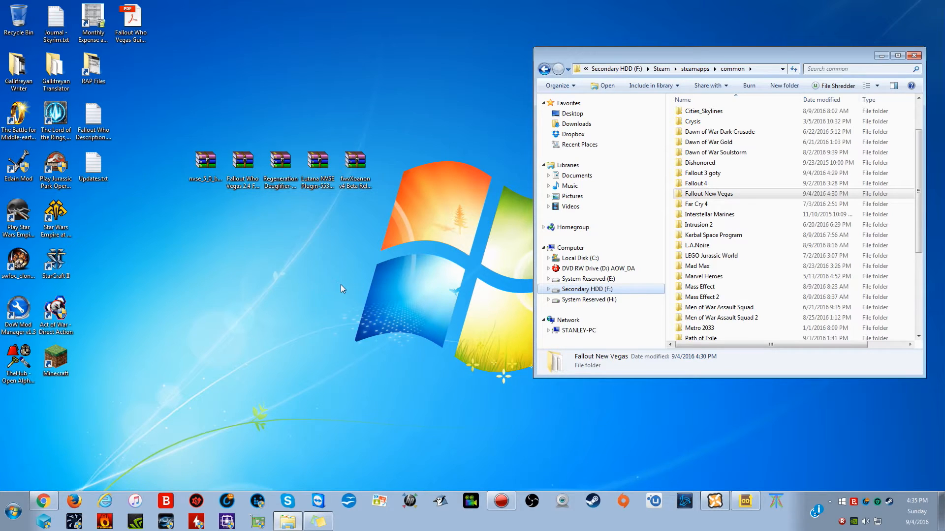
mouse_move(433, 348)
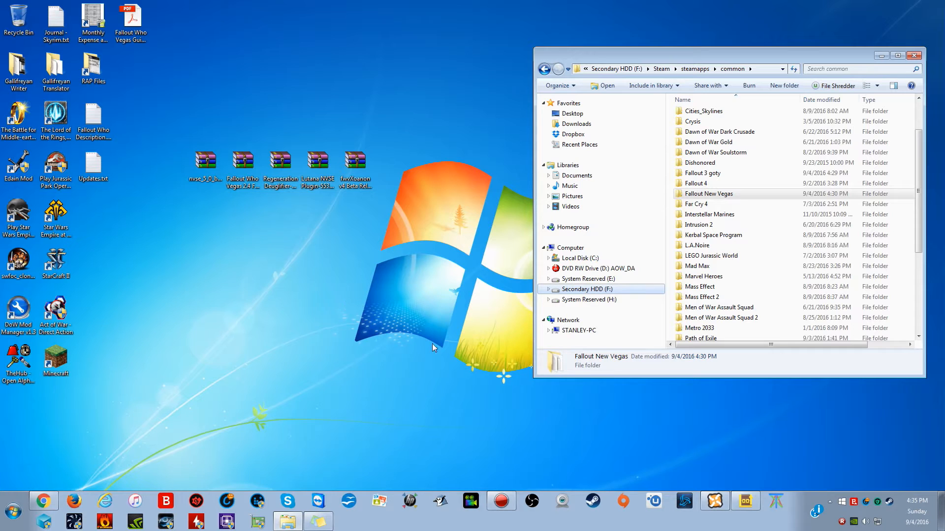
mouse_move(470, 433)
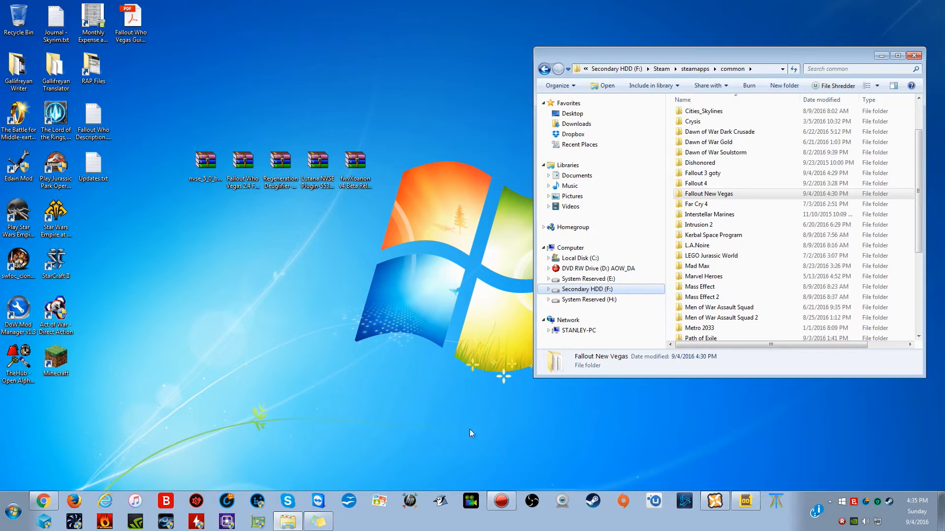
left_click(205, 161)
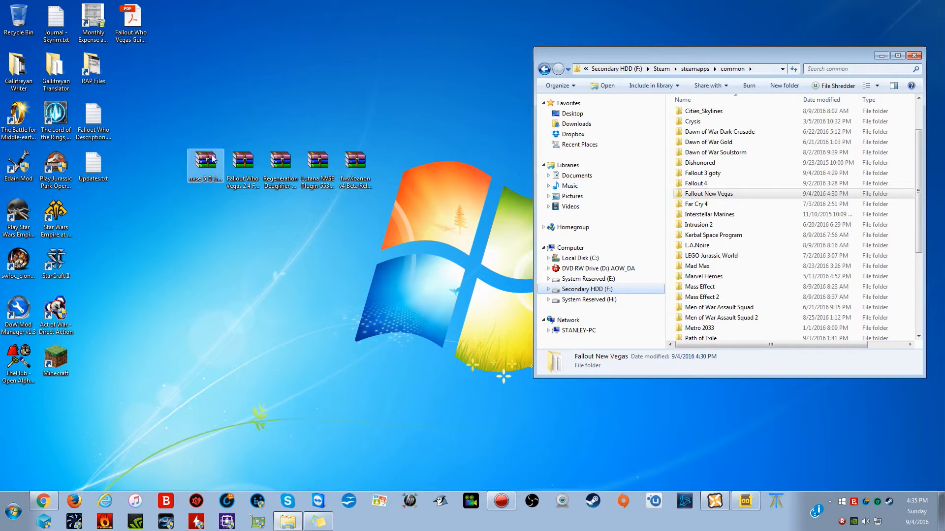
left_click(172, 154)
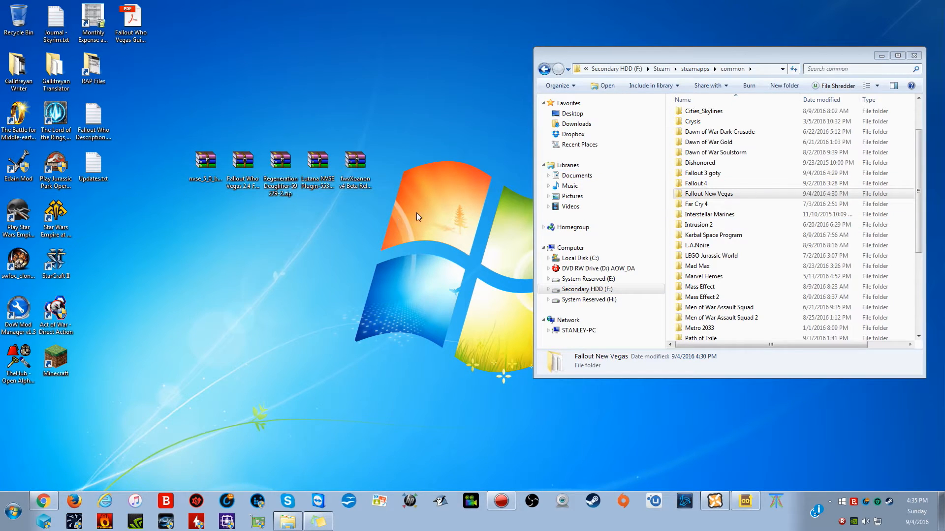
left_click(205, 160)
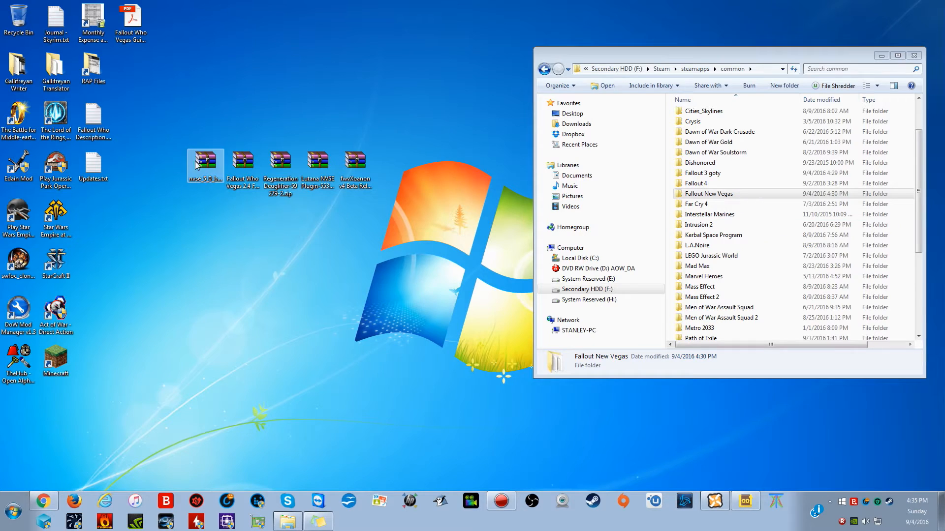
Step: Extract all nvse_5_0_beta2 files into the Fallout New Vegas game folder and close the archive
double_click(205, 162)
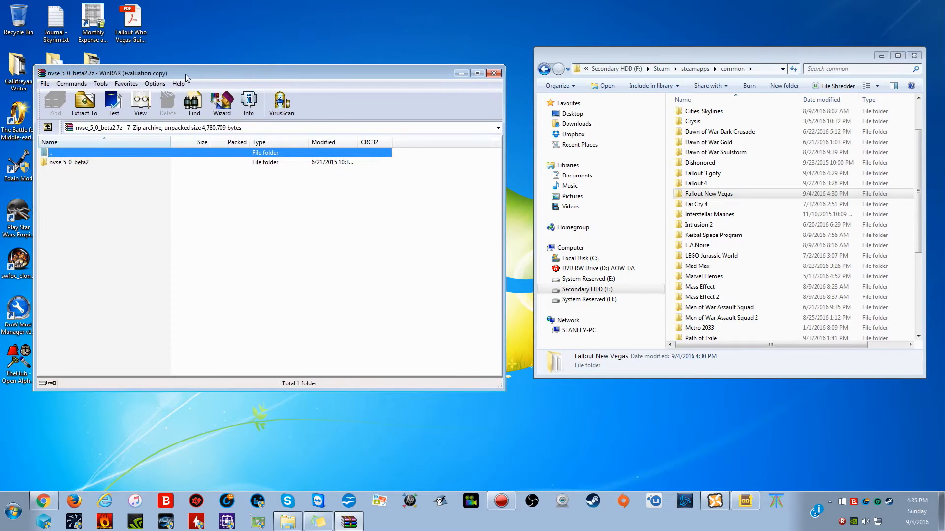
left_click(708, 194)
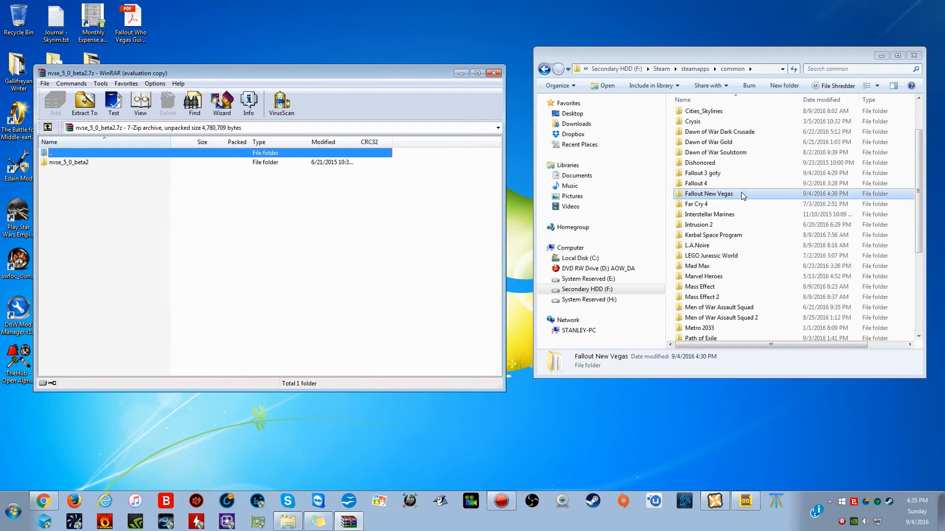
double_click(68, 162)
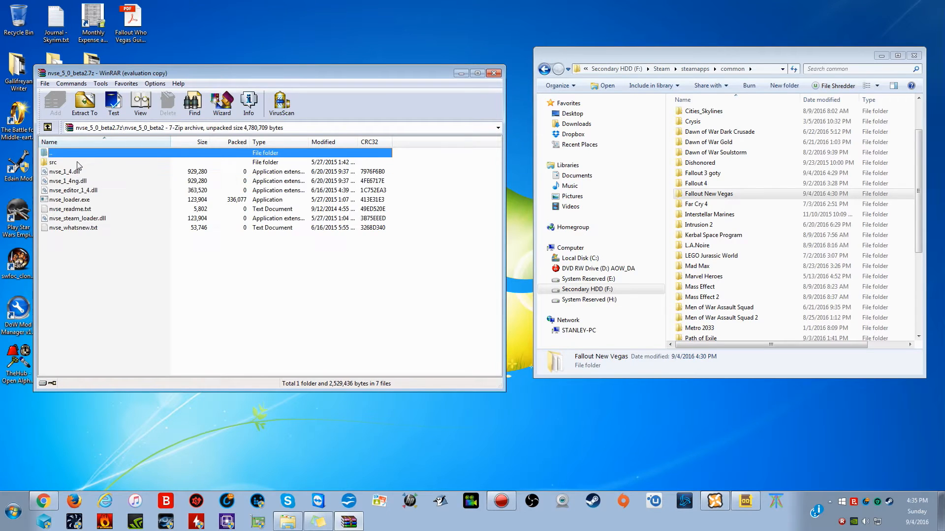
key("ctrl+a")
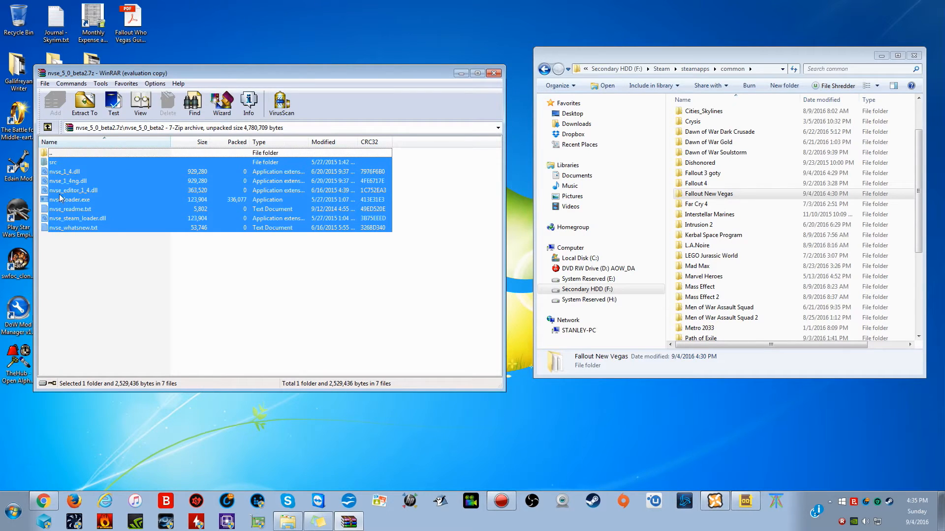
left_click(709, 194)
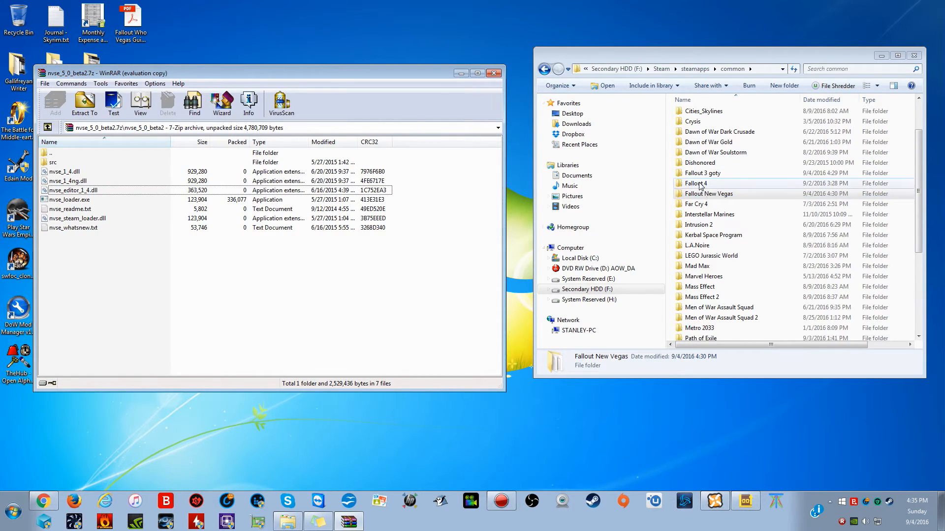
double_click(708, 194)
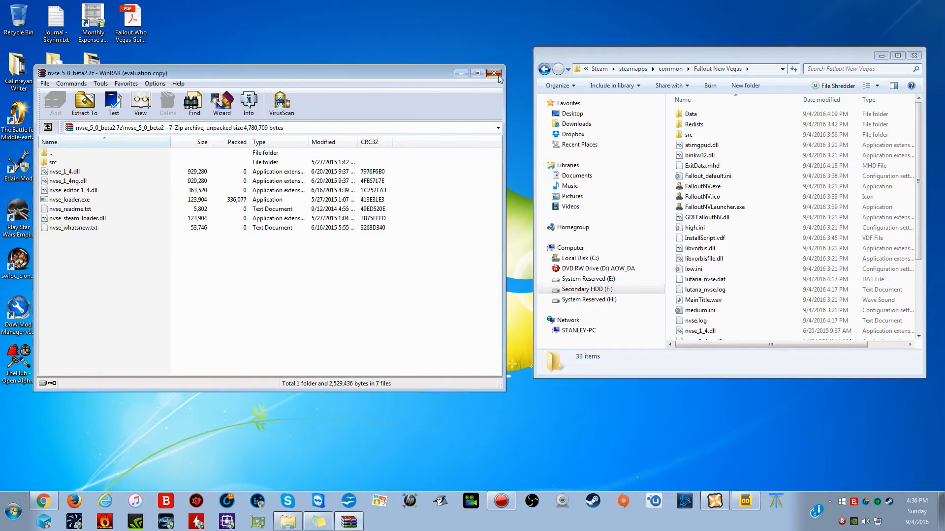
left_click(494, 73)
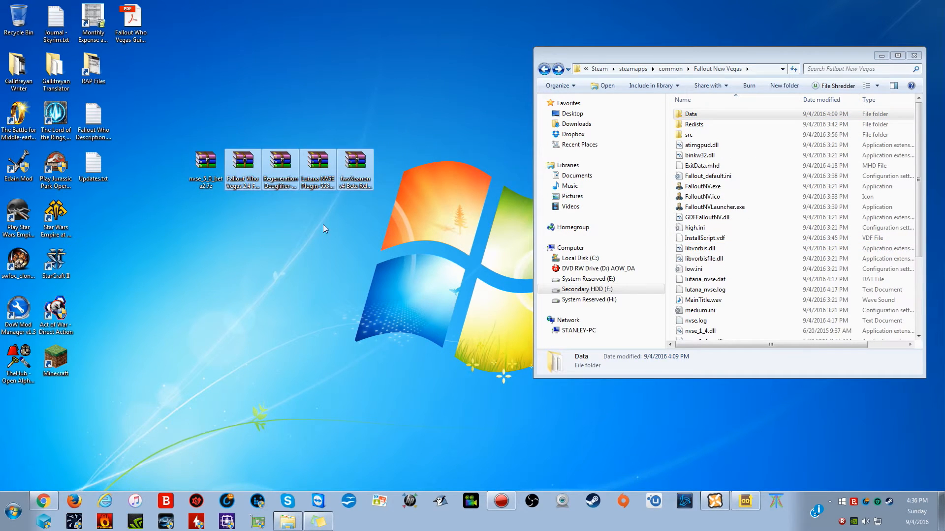
Step: Look inside the Fallout Who Vegas and Lutana NVSE archives, dismissing the WinRAR license reminder, then open fwvXoanon v4 Beta
double_click(242, 161)
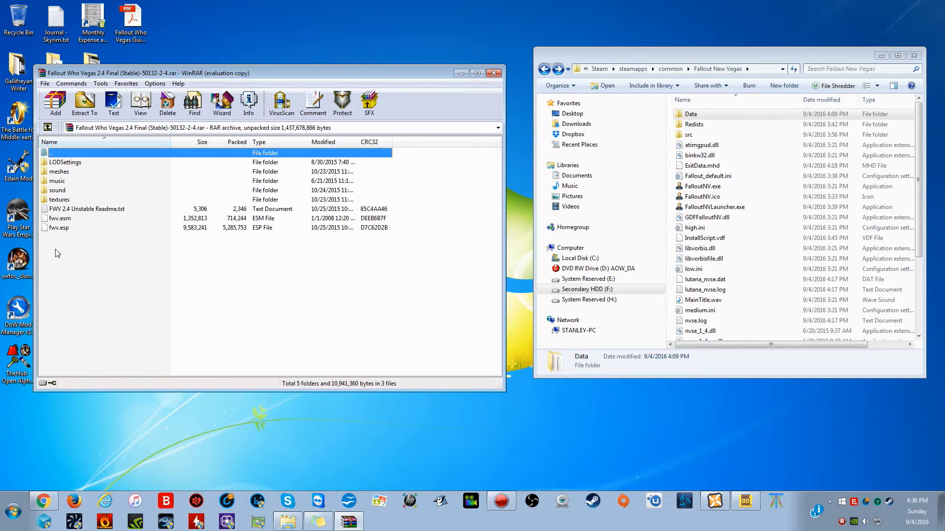
key("ctrl+a")
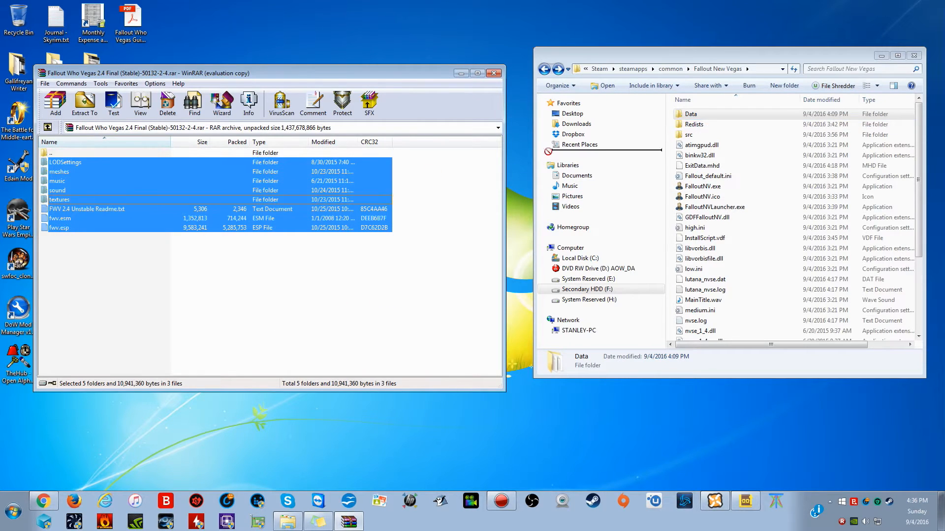
left_click(493, 73)
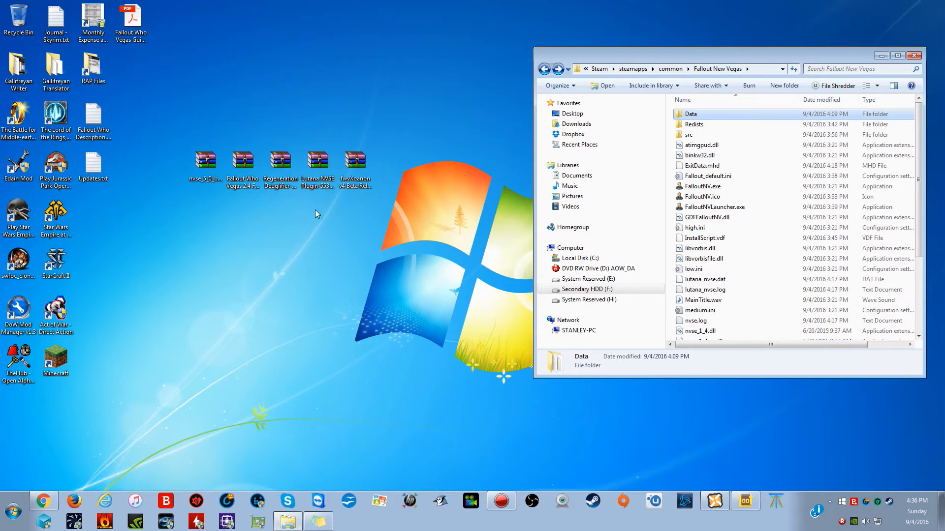
double_click(280, 161)
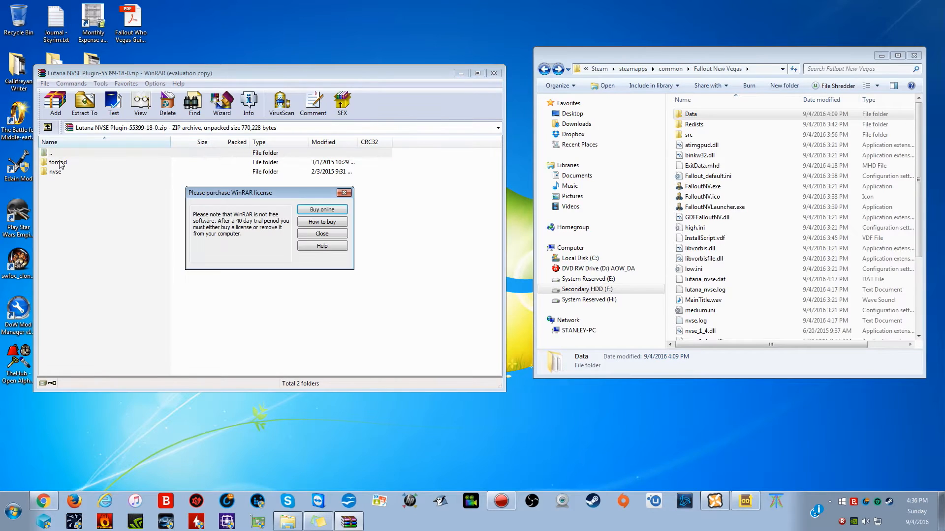
left_click(55, 172)
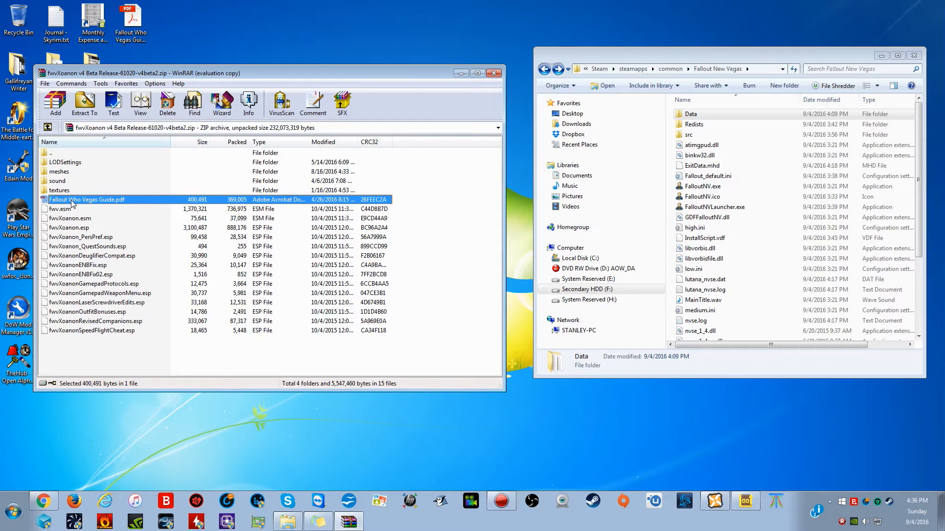
mouse_move(84, 203)
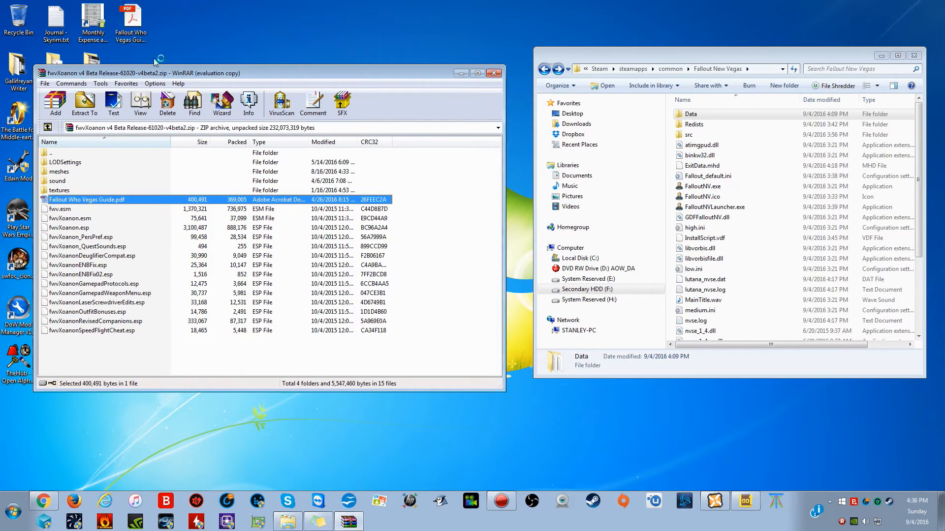
Step: Open Fallout Who Vegas Guide.pdf and read down from the download instructions to the Load Order section
double_click(87, 199)
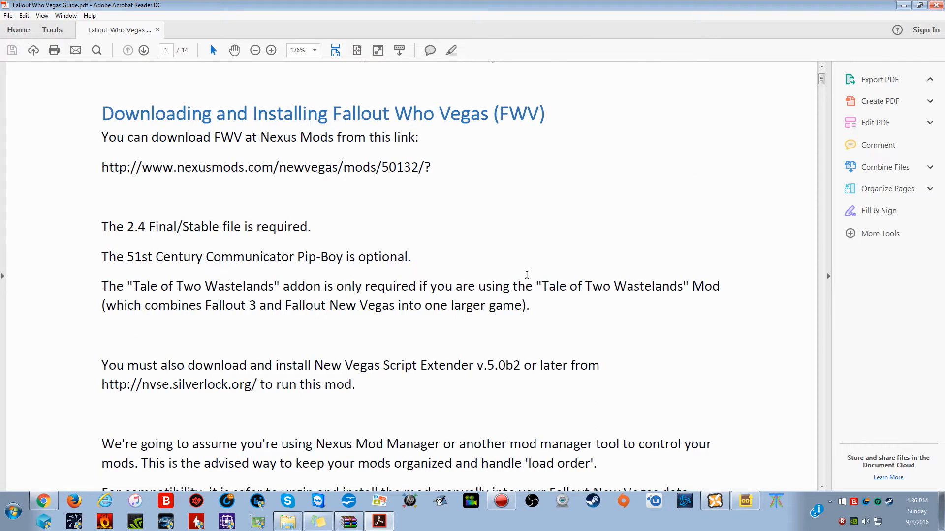
left_click(879, 79)
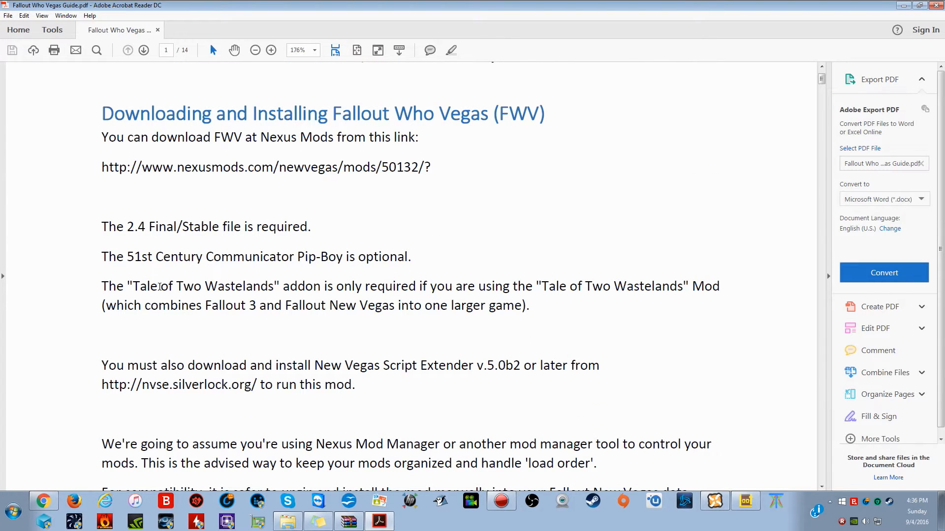
mouse_move(186, 327)
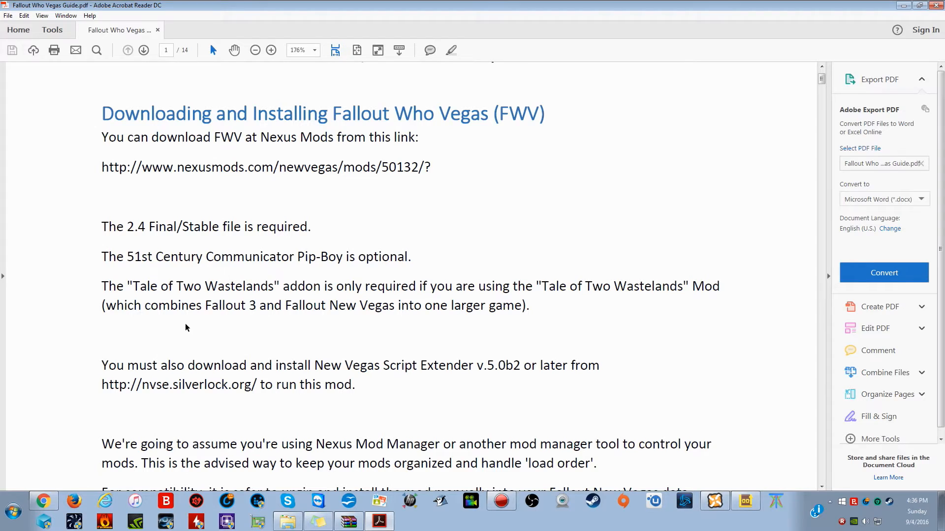
scroll("down", 3)
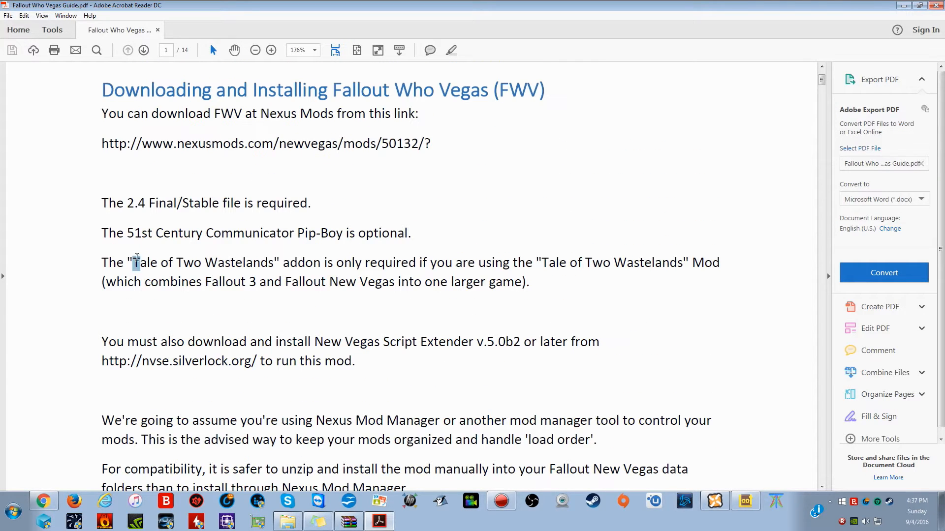
scroll("down", 3)
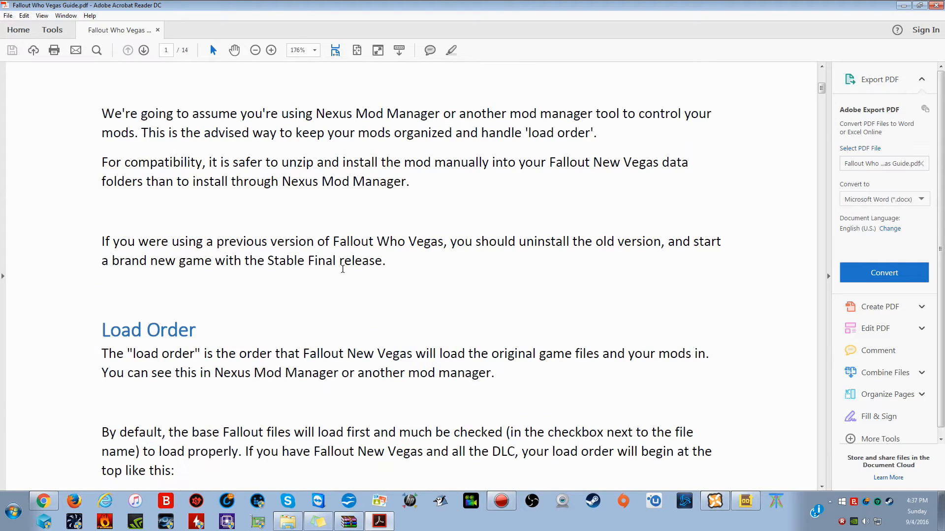
scroll("down", 3)
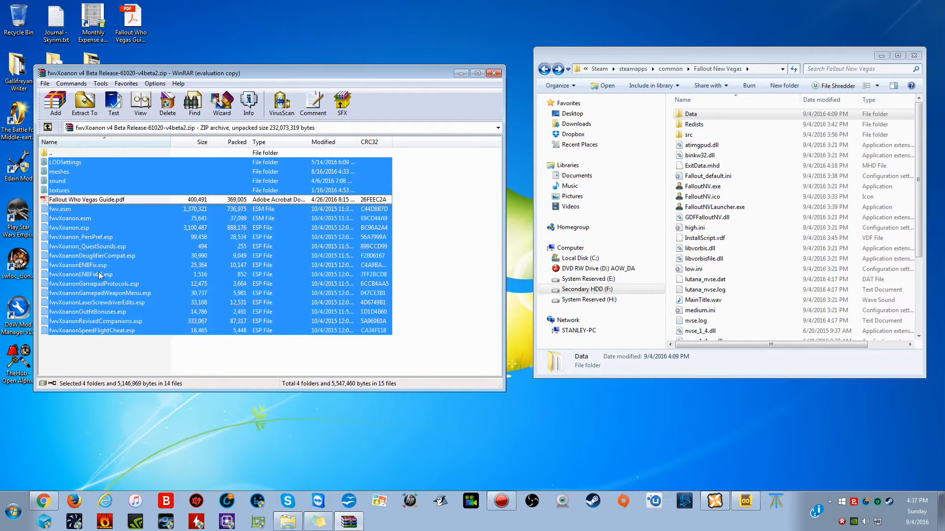
mouse_move(65, 301)
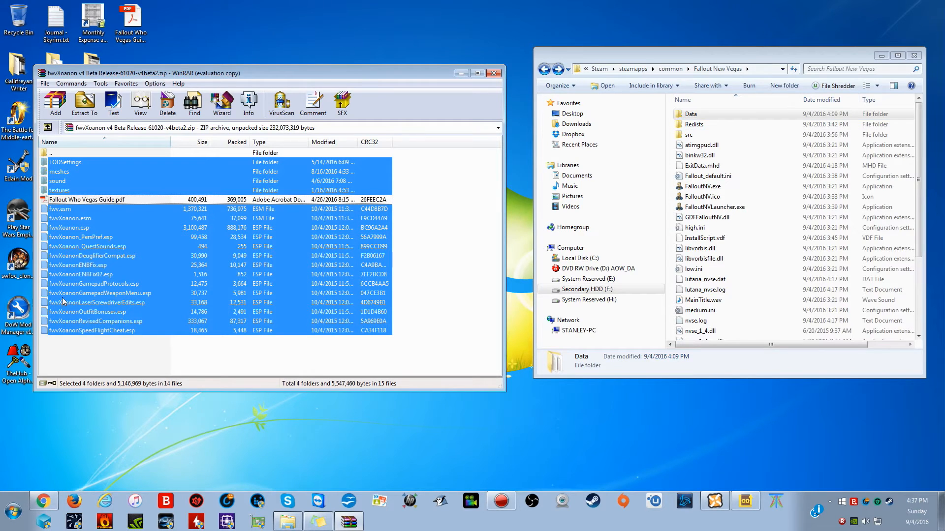
mouse_move(154, 187)
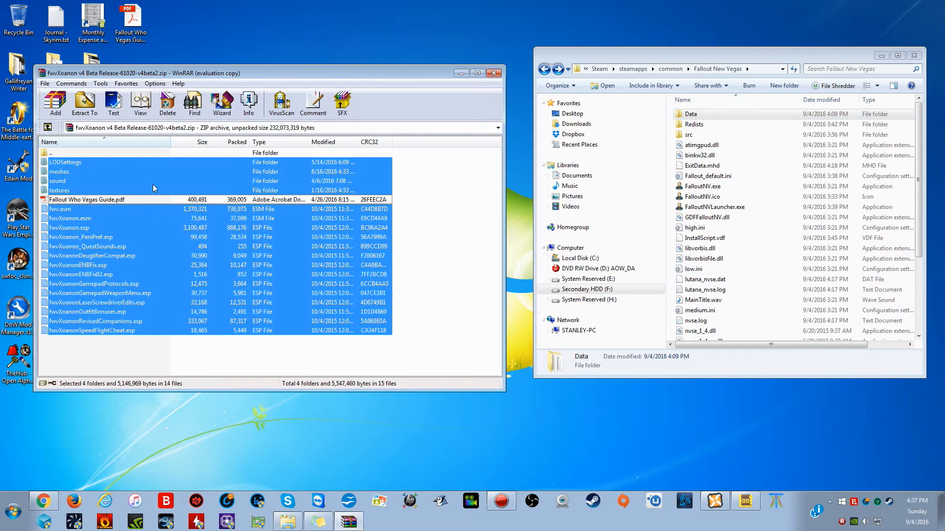
mouse_move(511, 103)
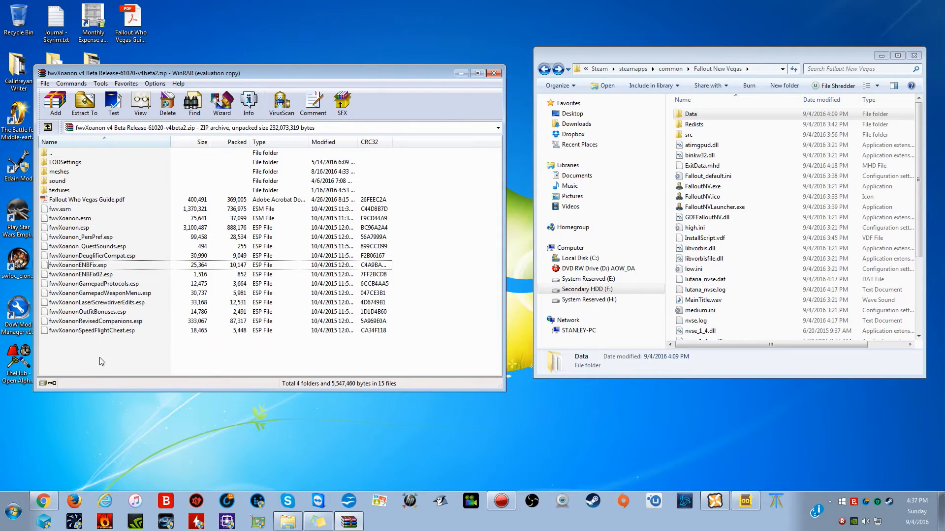
Step: Close the Xoanon archive, confirm the fwvXoanon ESPs sit in the game's Data folder, then close Explorer
left_click(493, 73)
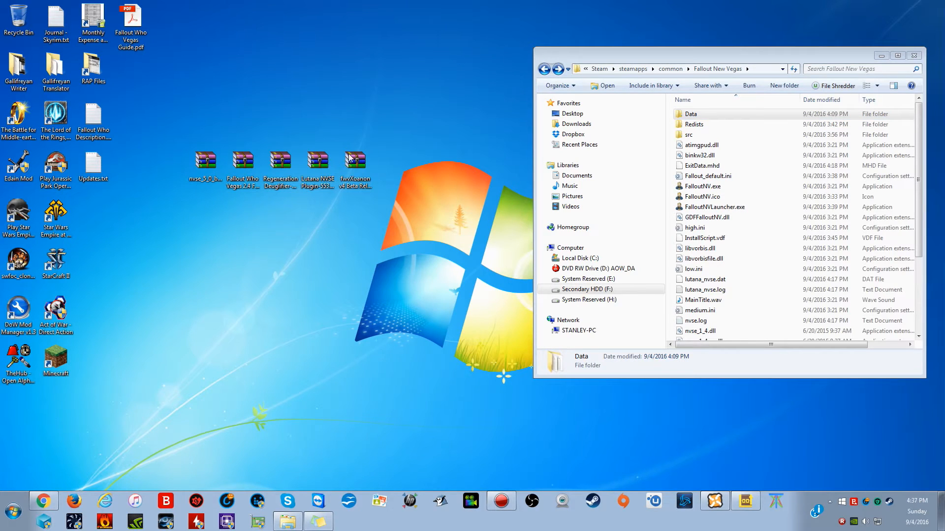
left_click(691, 115)
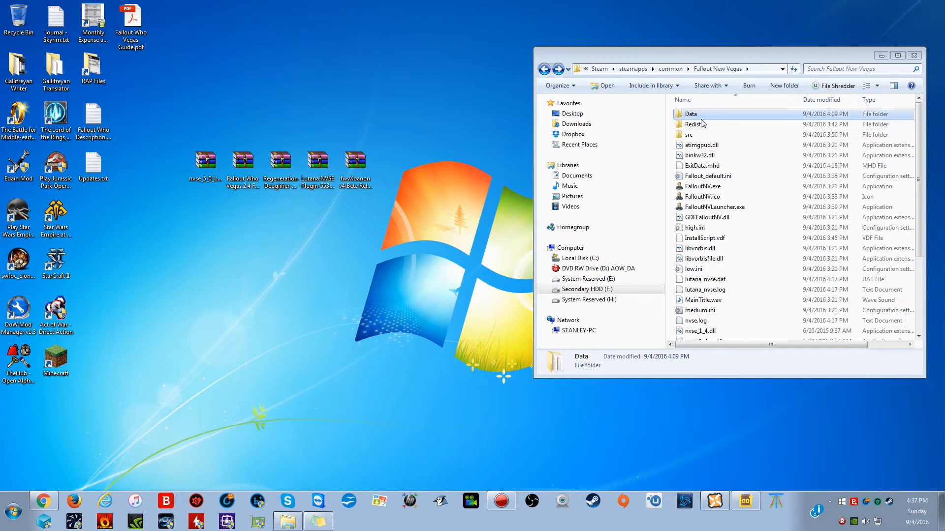
double_click(690, 114)
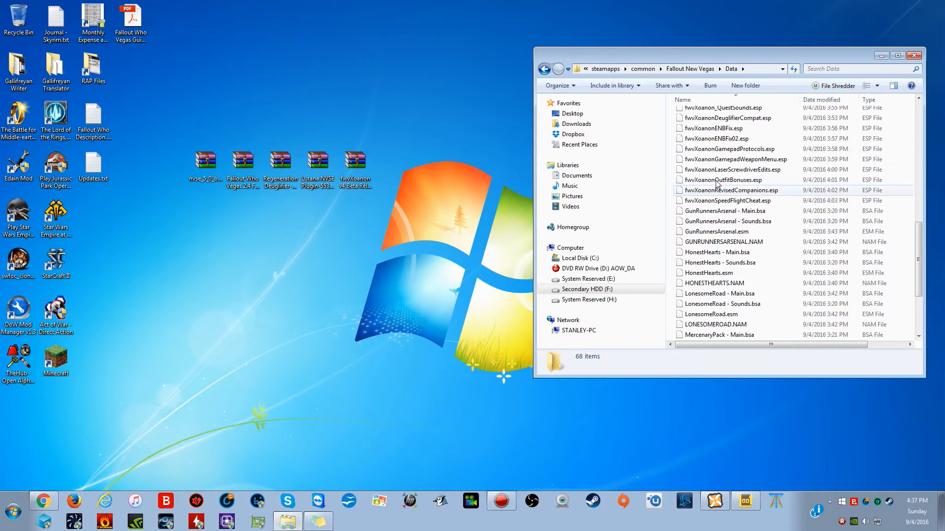
scroll("down", 3)
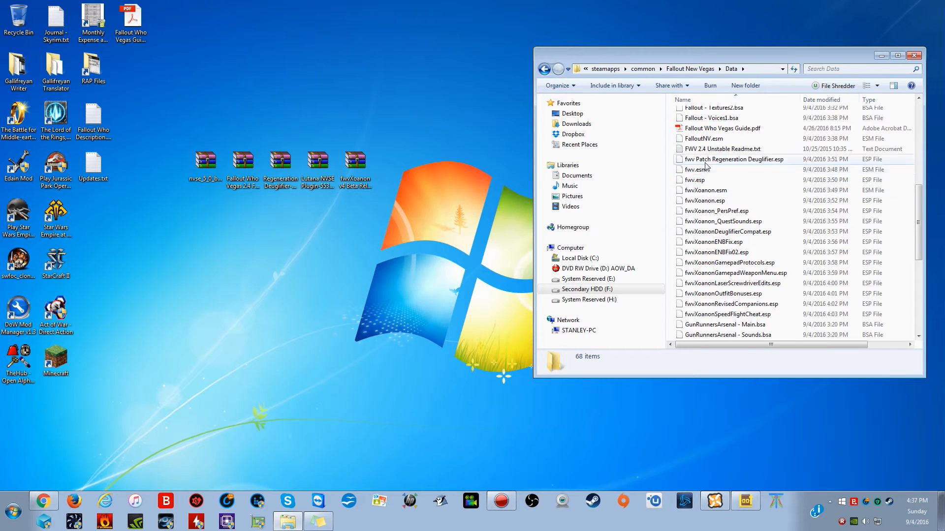
left_click(696, 169)
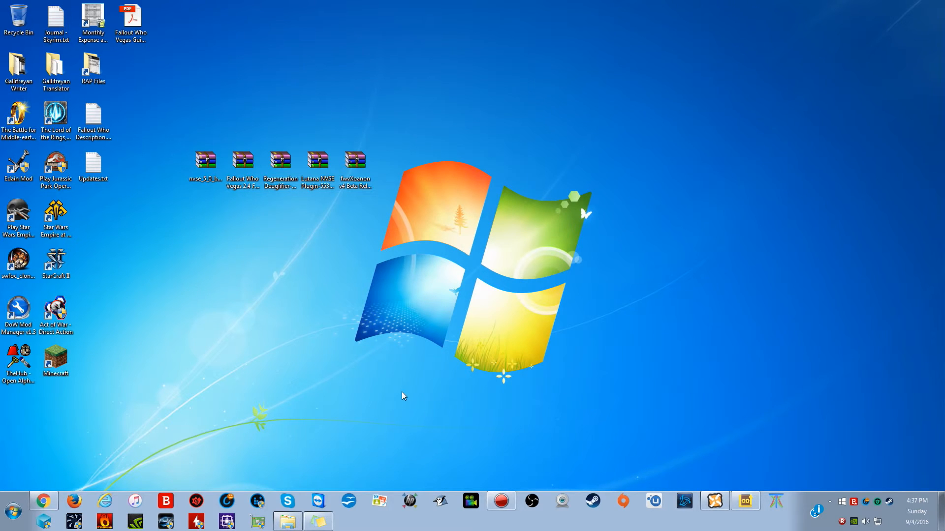
mouse_move(355, 399)
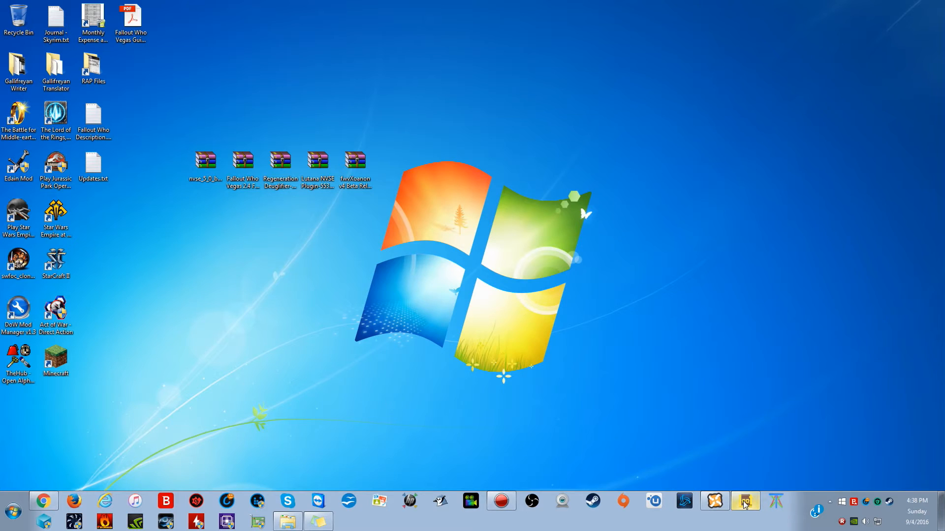
Step: Launch LOOT maximized, sort the Fallout: New Vegas plugins, apply the order and minimize it
left_click(745, 501)
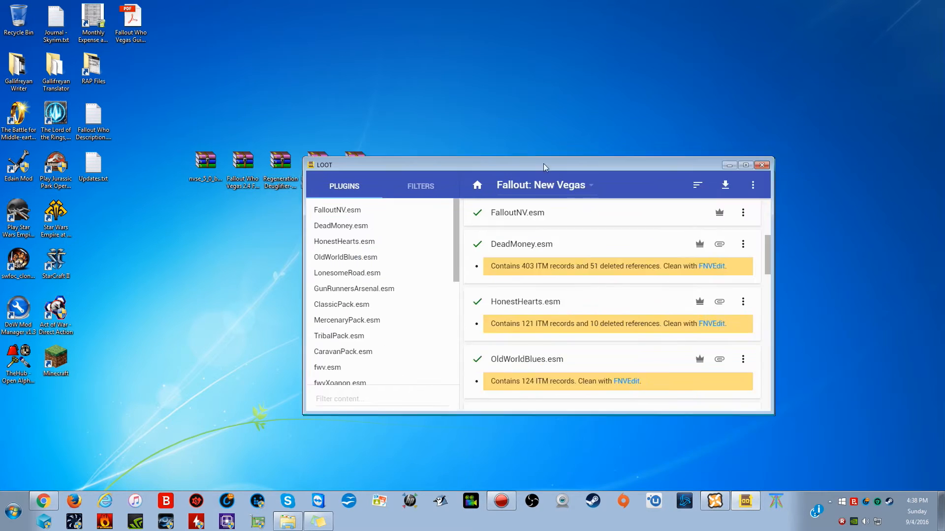
left_click(745, 164)
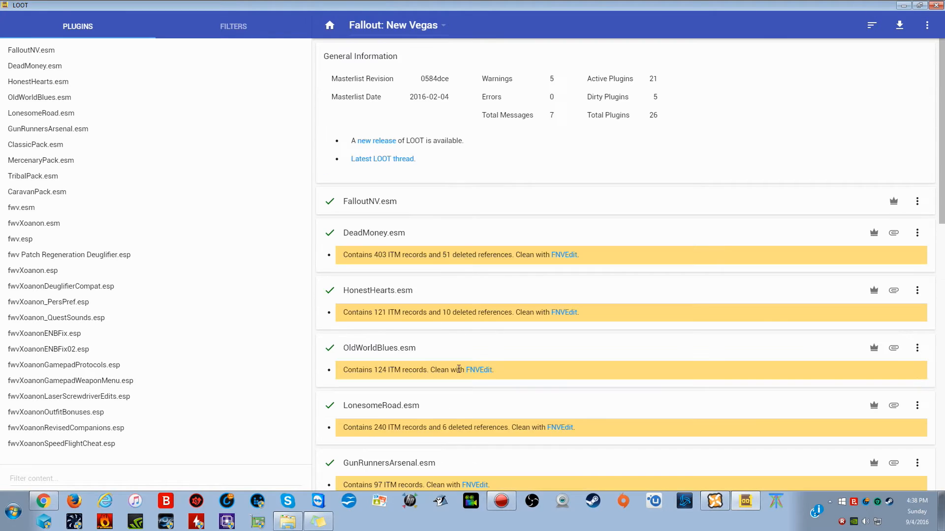
mouse_move(871, 26)
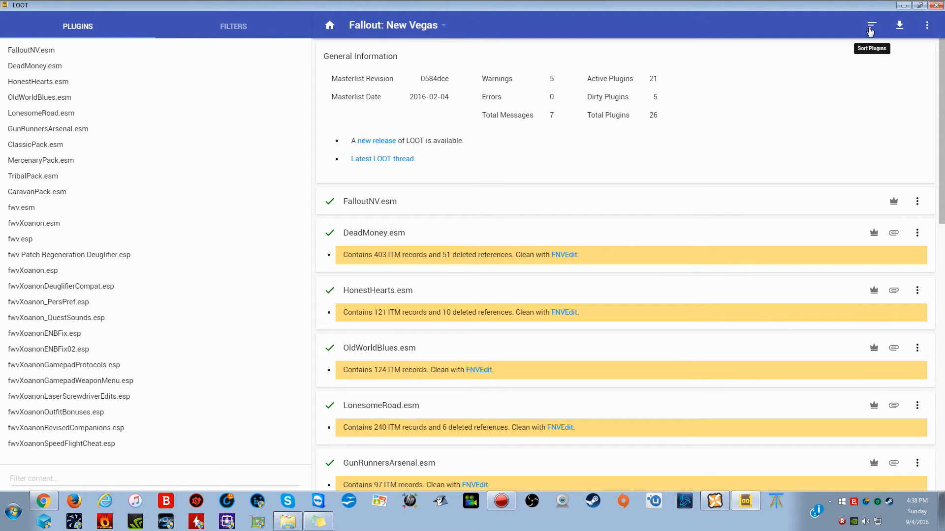
left_click(870, 25)
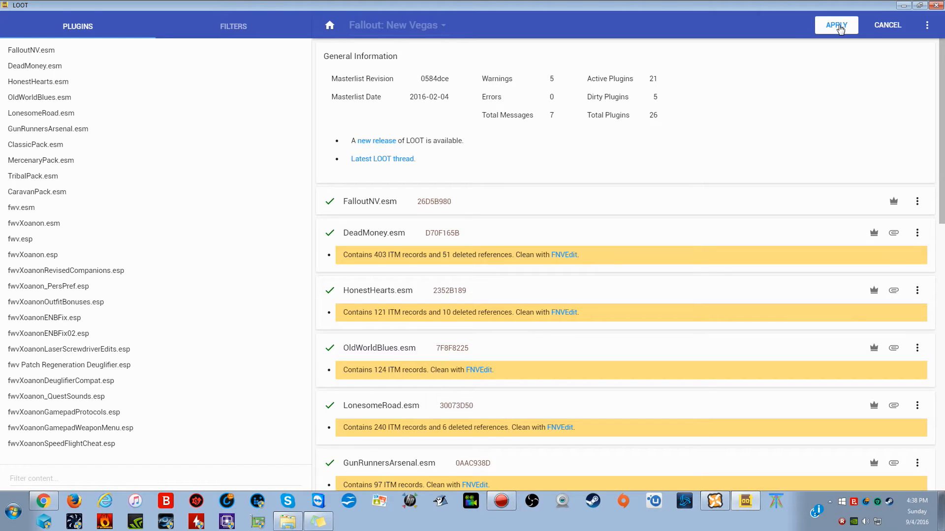
left_click(836, 25)
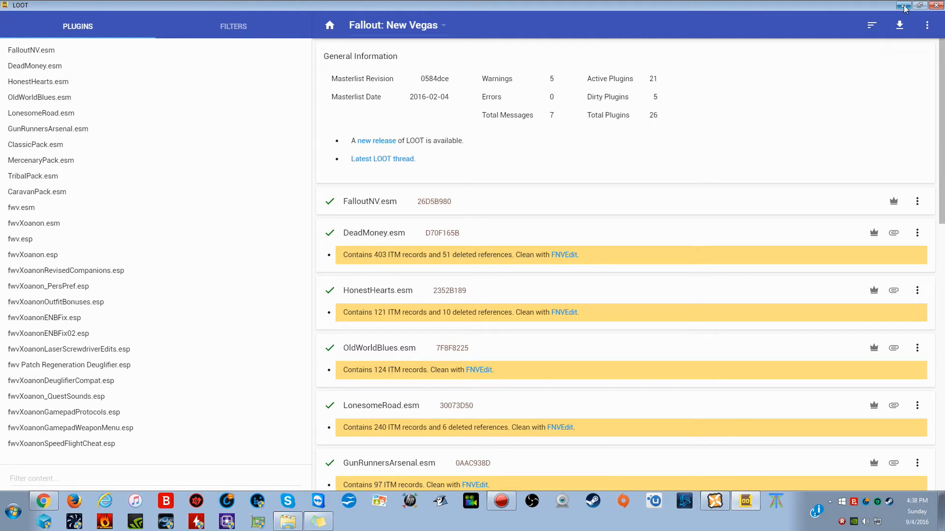
left_click(903, 6)
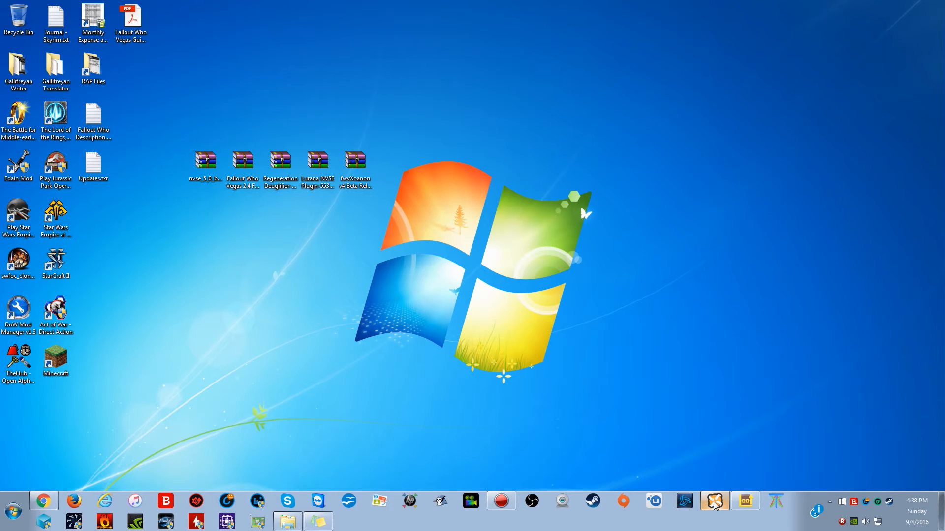
Step: Show the NMM plugin list (21 of 26 active) and bring LOOT back to compare its sorted order
left_click(715, 500)
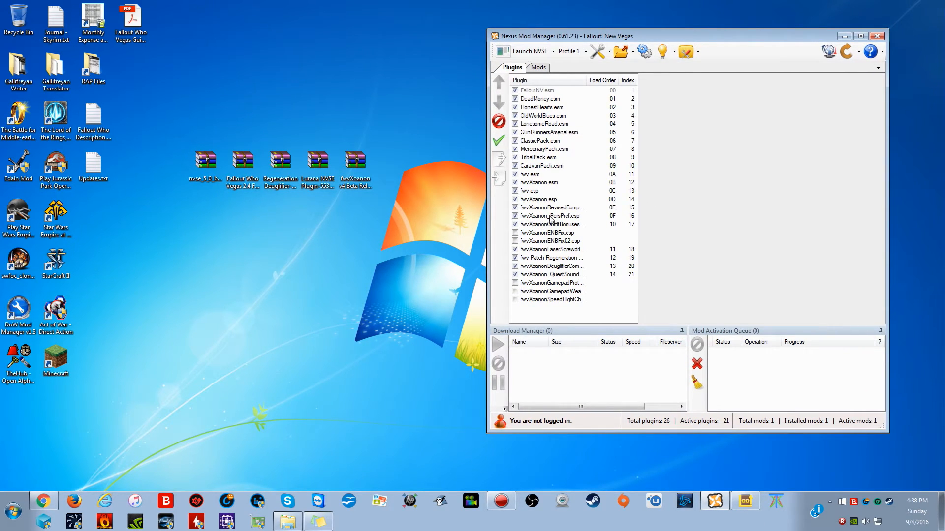
left_click(745, 501)
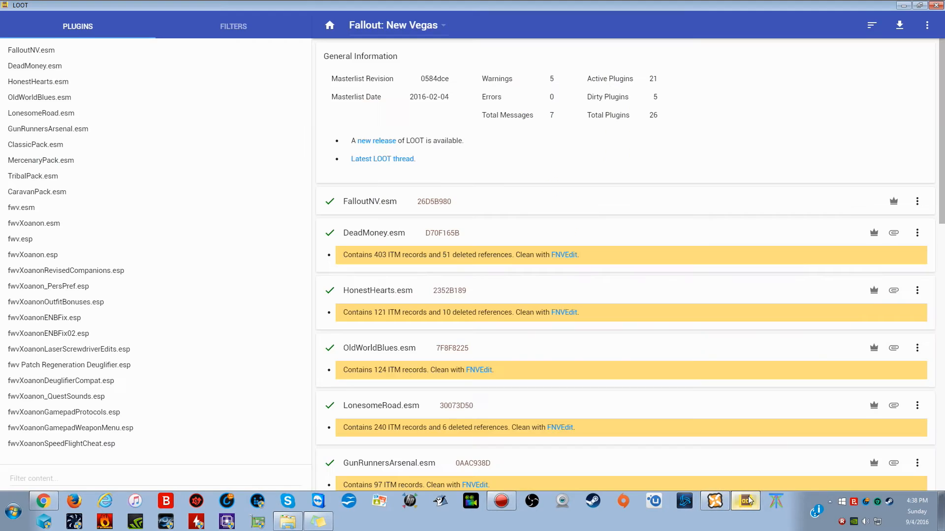
scroll("down", 3)
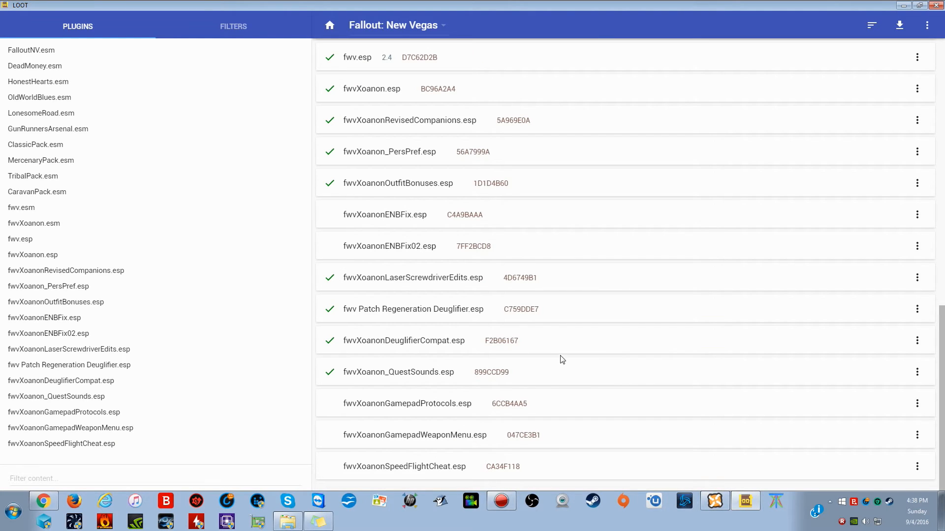
mouse_move(581, 243)
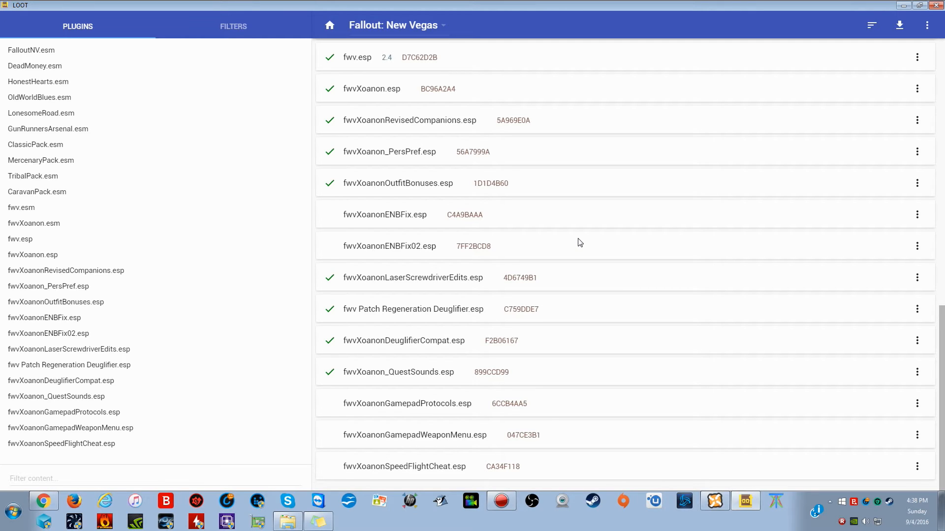
mouse_move(899, 26)
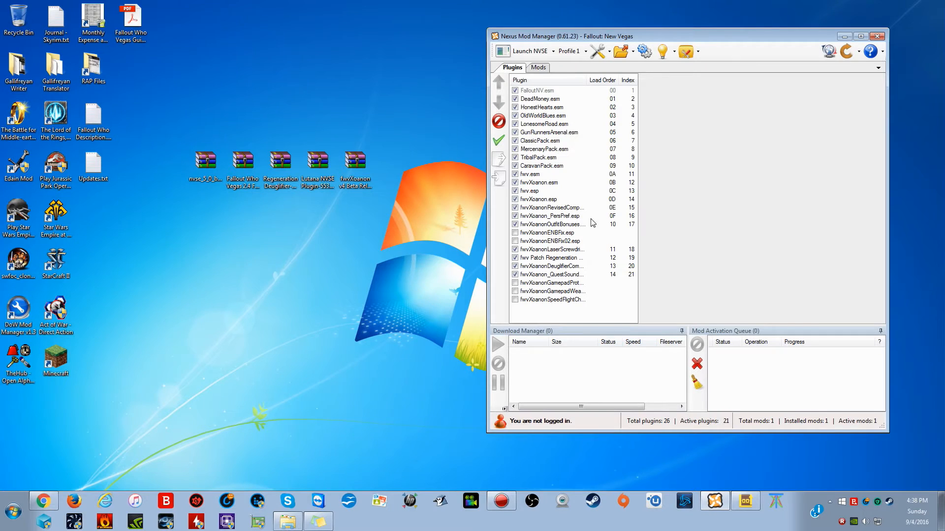
mouse_move(726, 267)
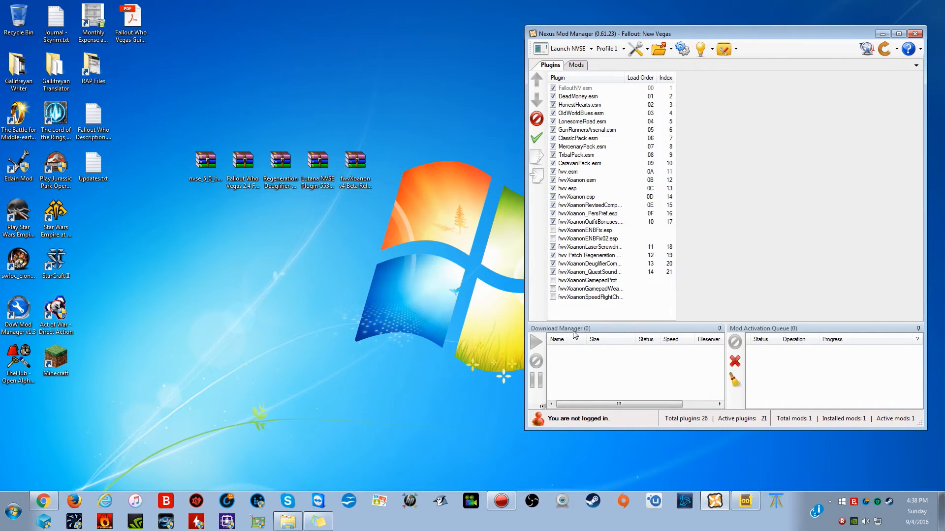
mouse_move(65, 438)
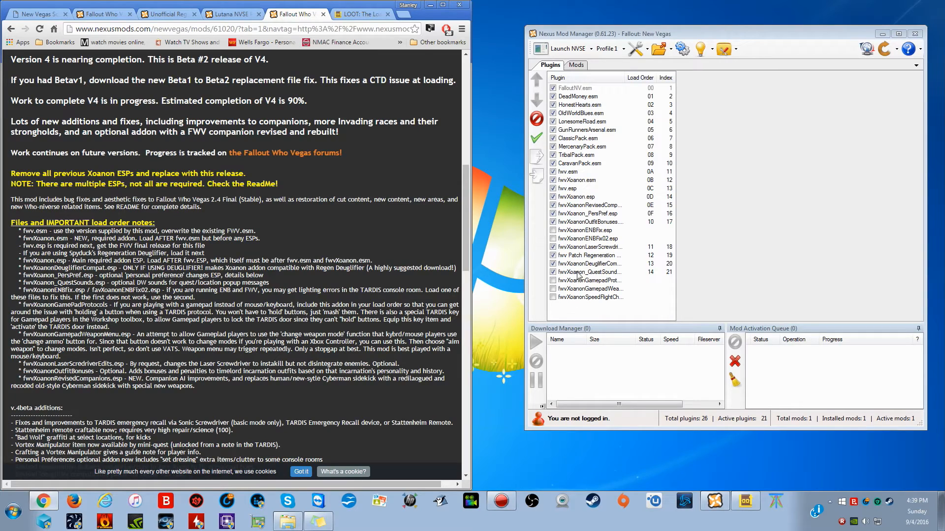
mouse_move(279, 397)
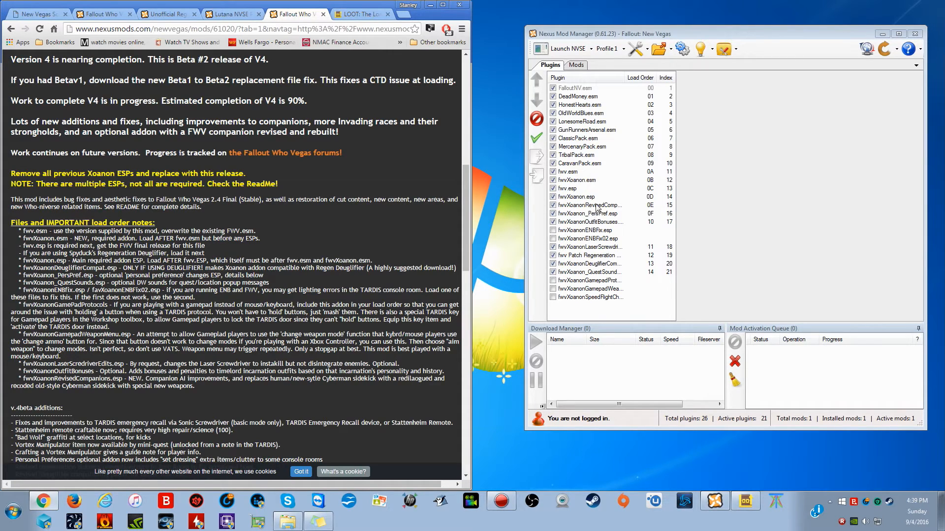
mouse_move(404, 258)
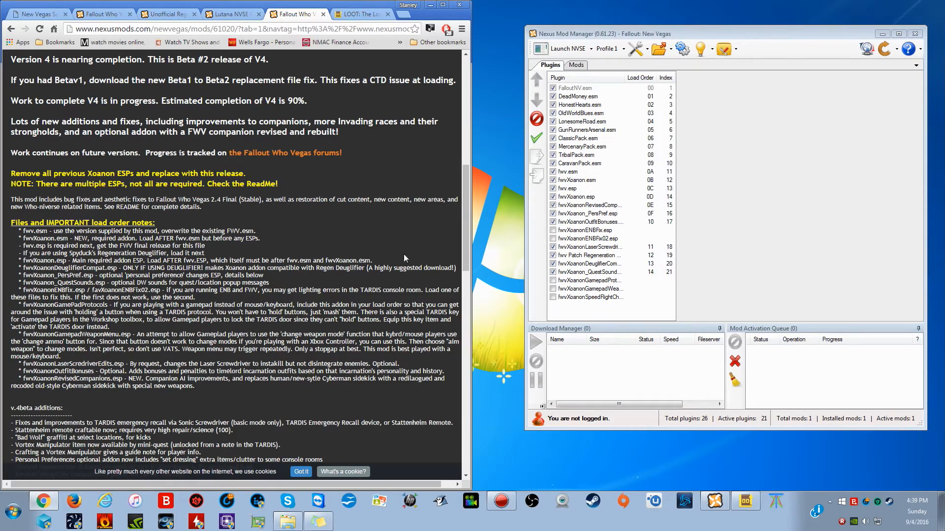
mouse_move(172, 328)
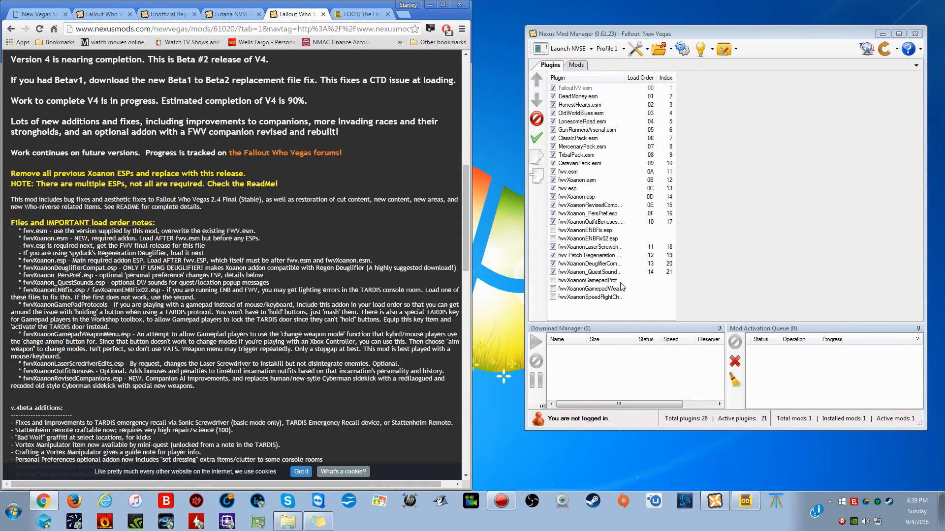
mouse_move(591, 318)
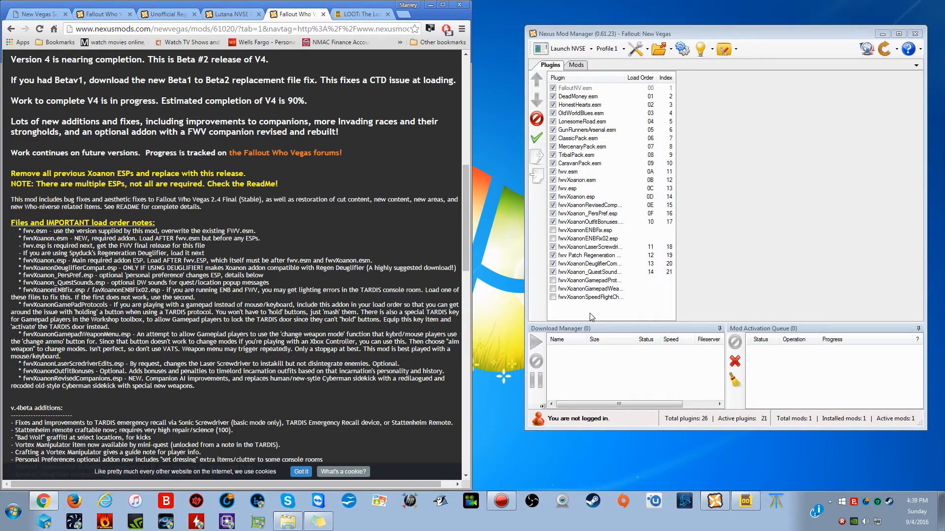
mouse_move(589, 318)
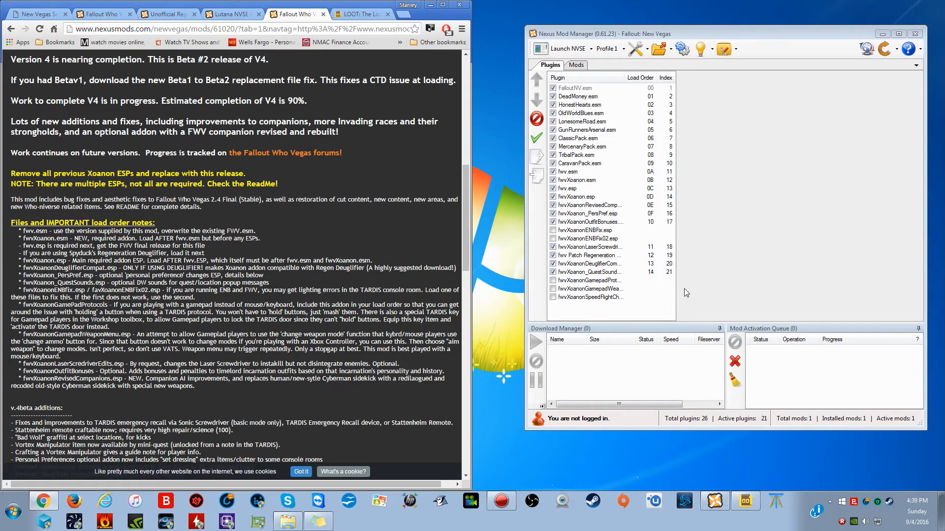
mouse_move(583, 256)
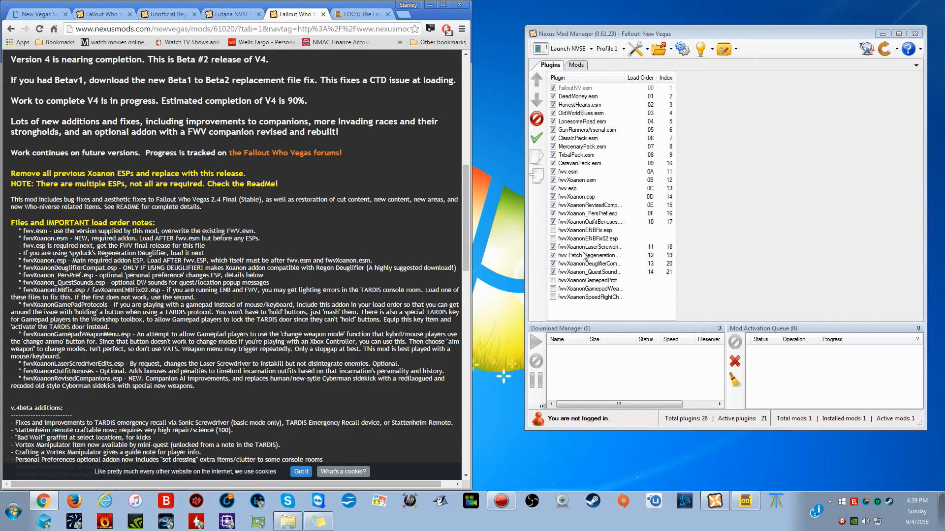
Step: Move fwv Patch Regeneration Deuglifier.esp up the load order until it sits directly below fwv.esp
left_click(587, 255)
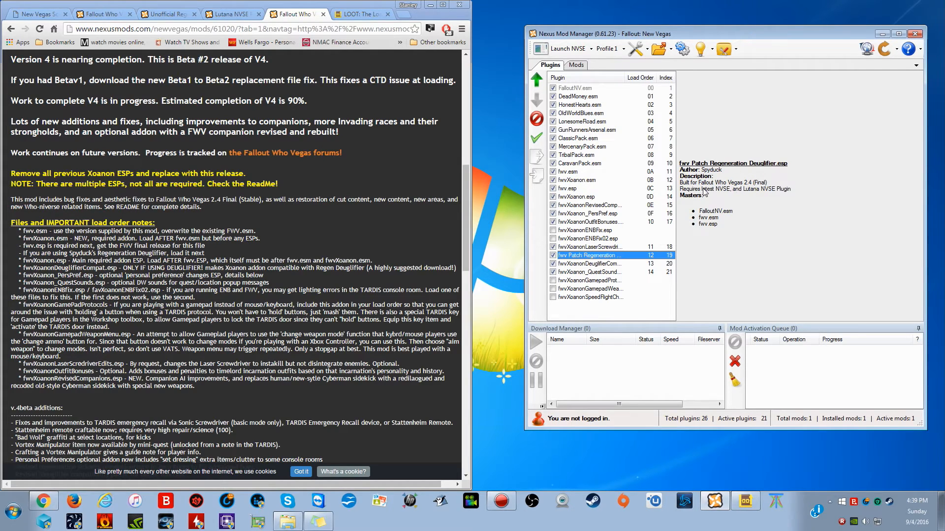
mouse_move(741, 167)
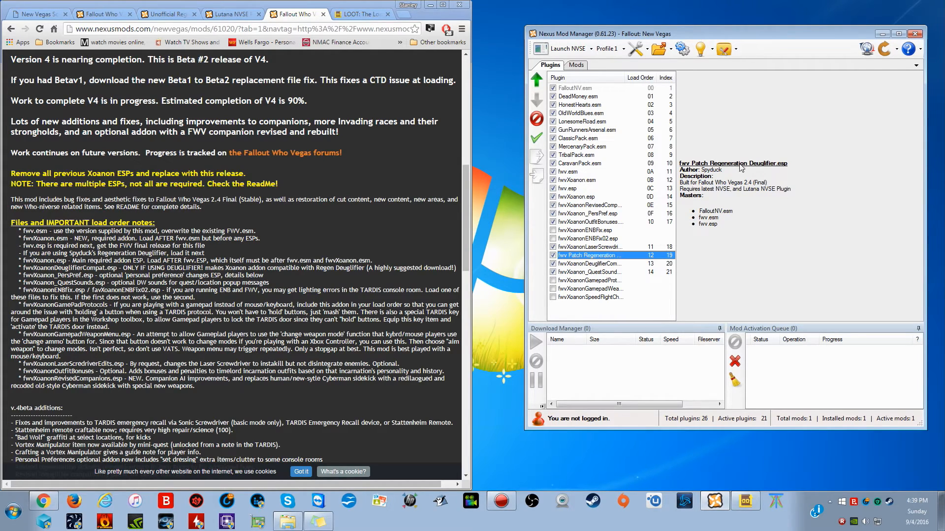
left_click(168, 13)
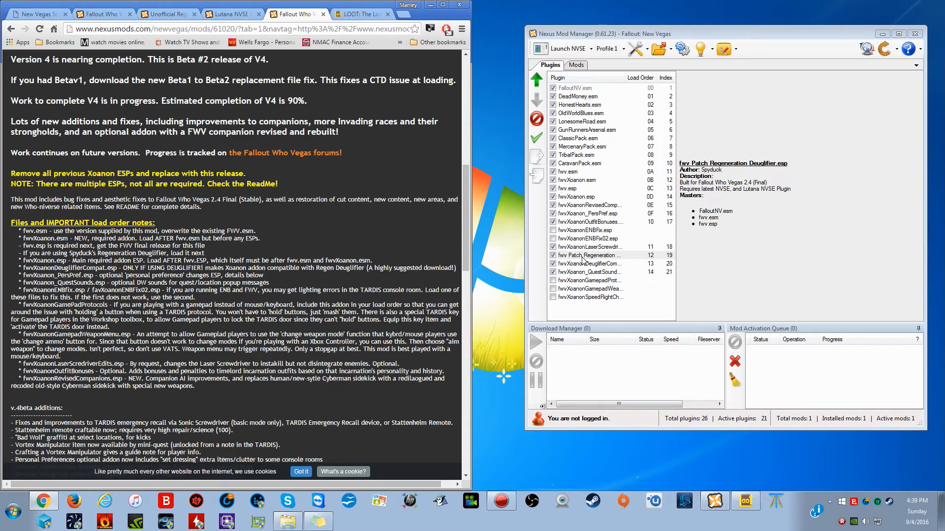
left_click(589, 255)
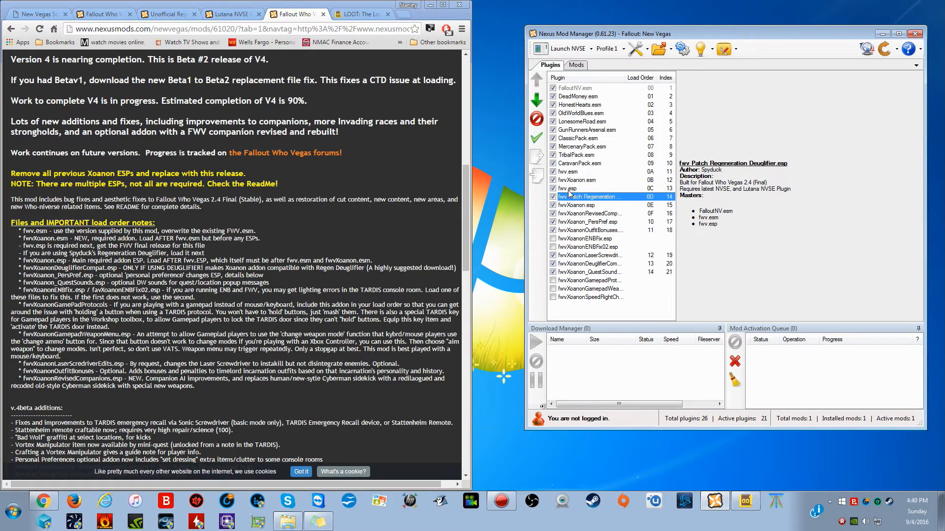
mouse_move(488, 254)
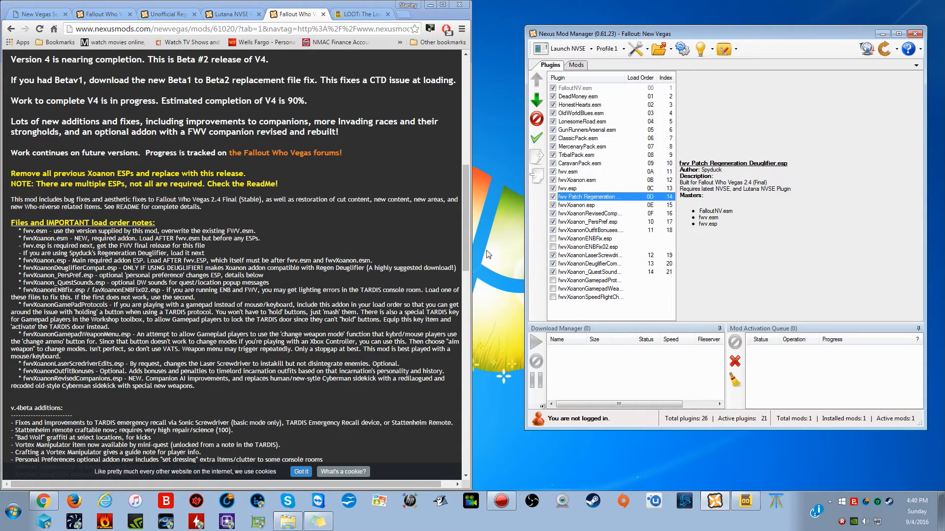
mouse_move(648, 285)
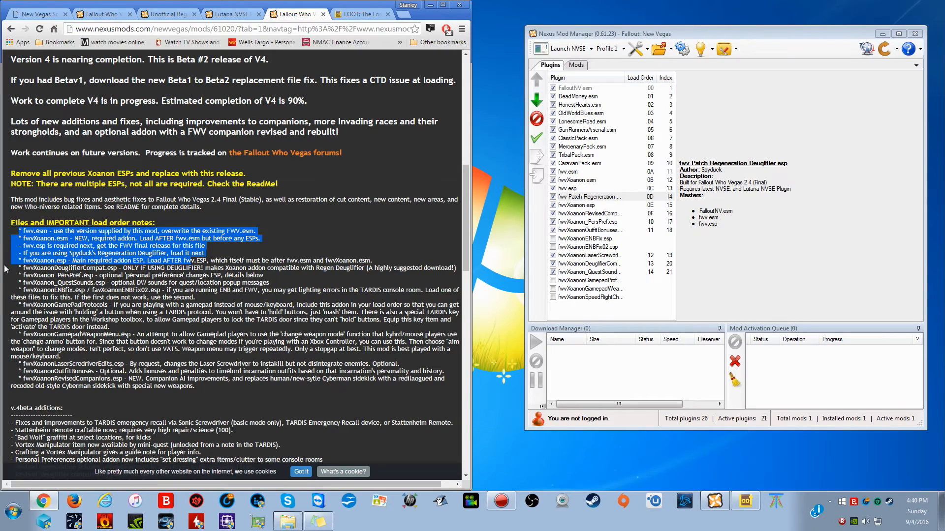
mouse_move(37, 238)
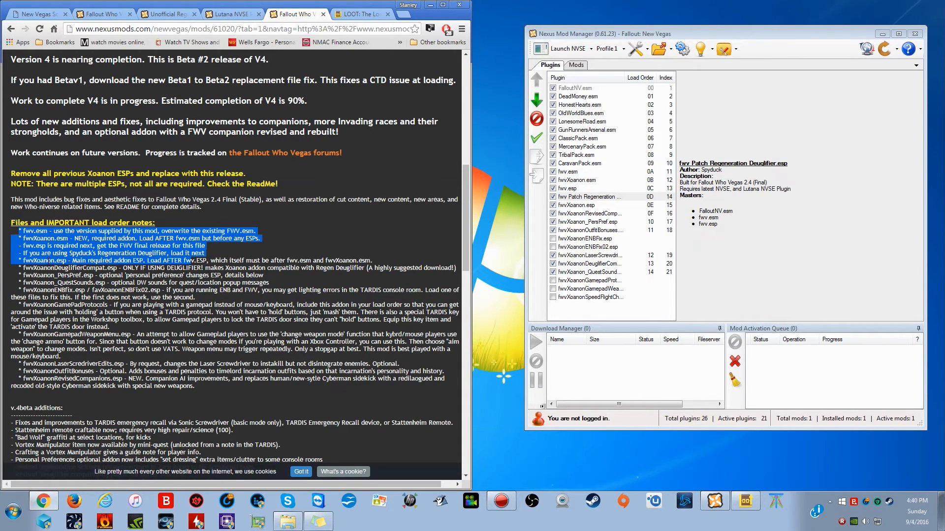
mouse_move(594, 194)
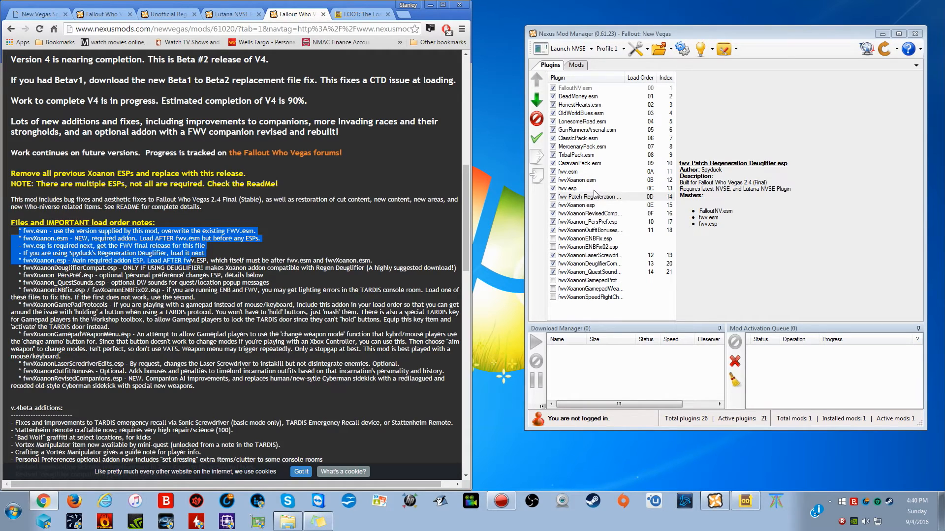
mouse_move(592, 190)
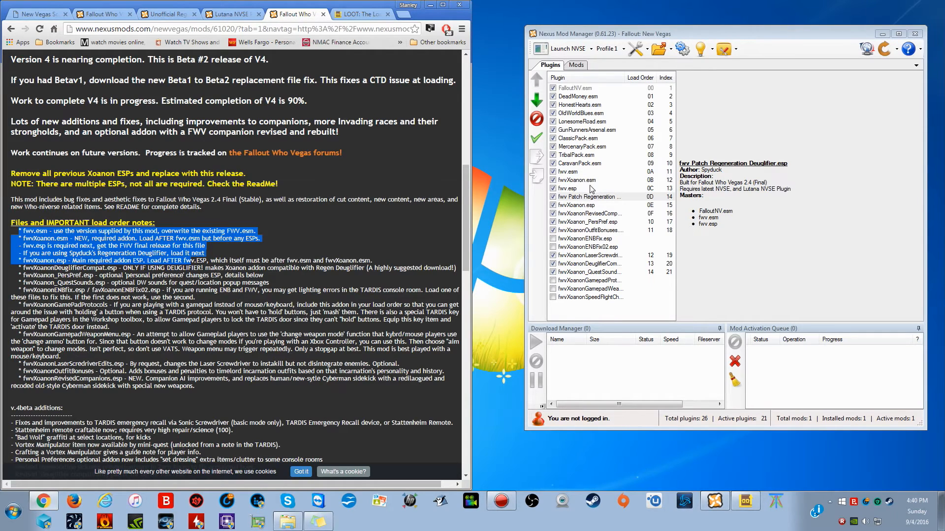
mouse_move(579, 201)
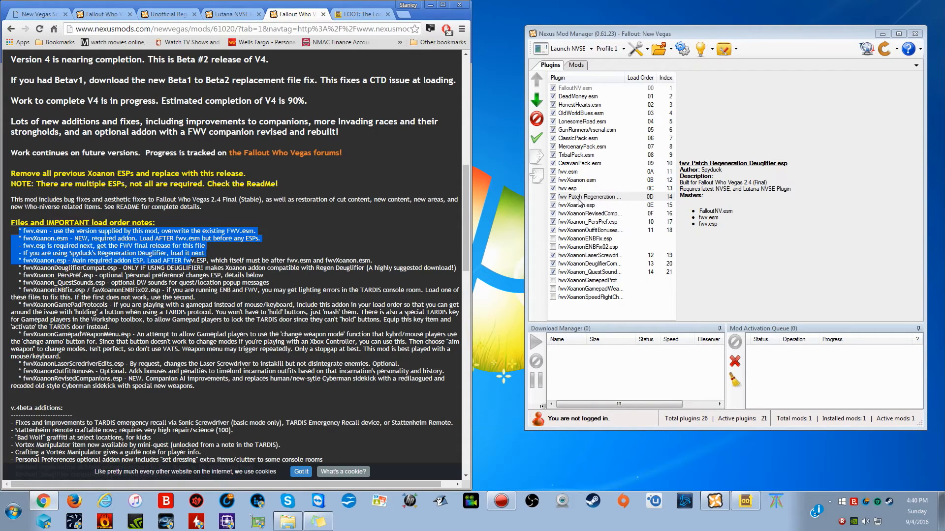
Step: Order fwvXanoan.esp, DeuglifierCompat, PersPref and QuestSounds after the Deuglifier patch, with the ENB fix plugins next
left_click(593, 205)
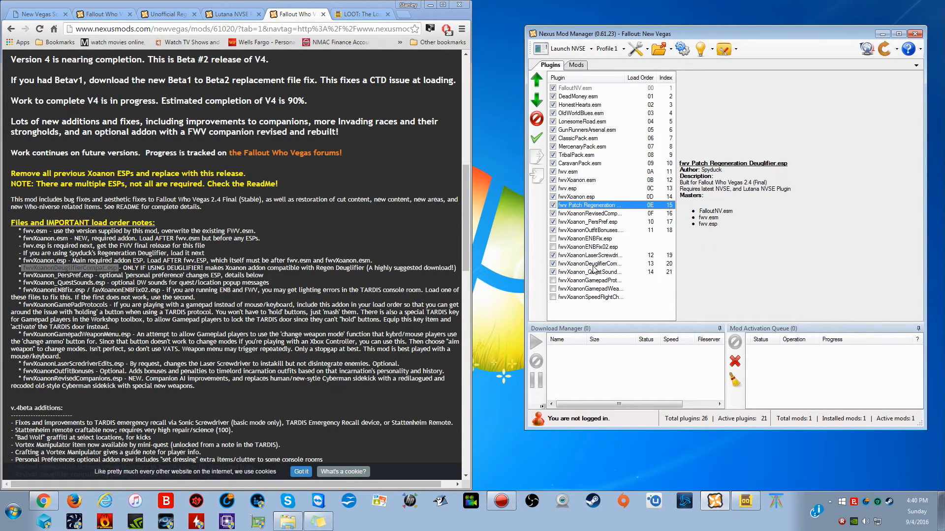
left_click(591, 264)
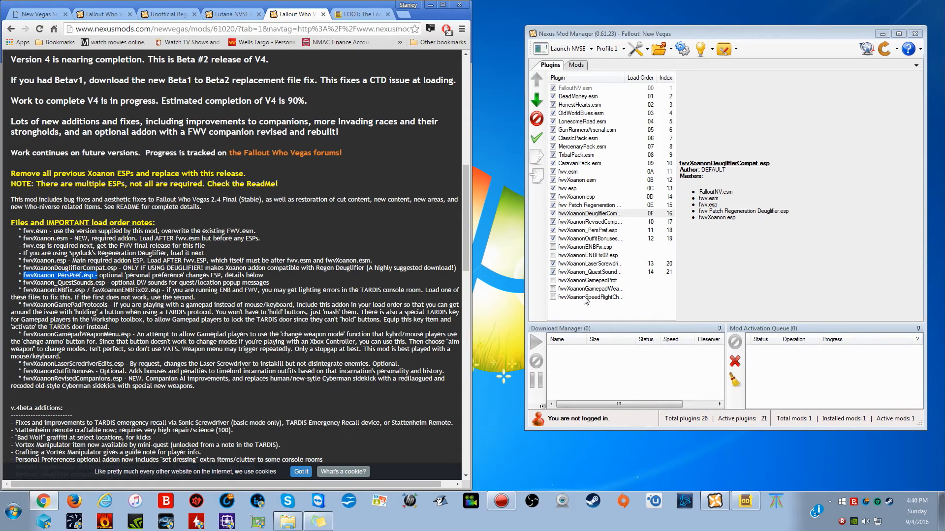
left_click(588, 230)
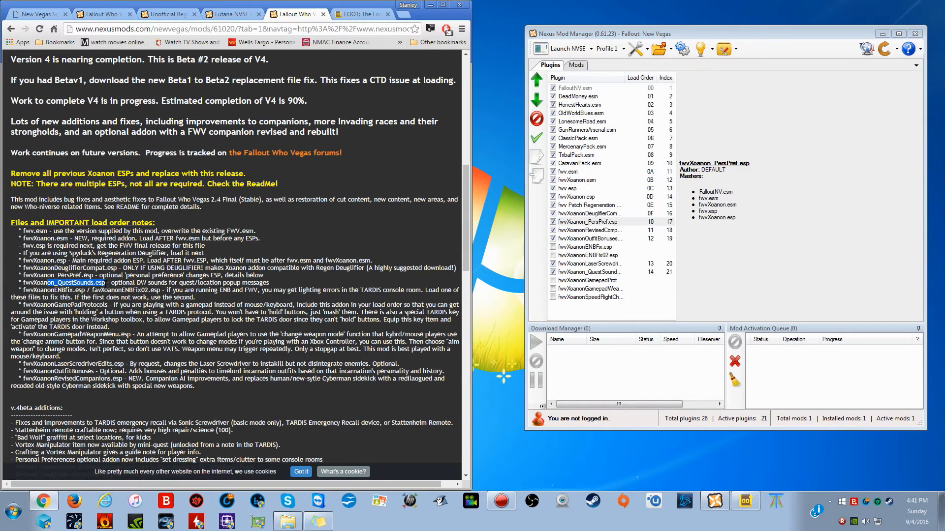
left_click(588, 272)
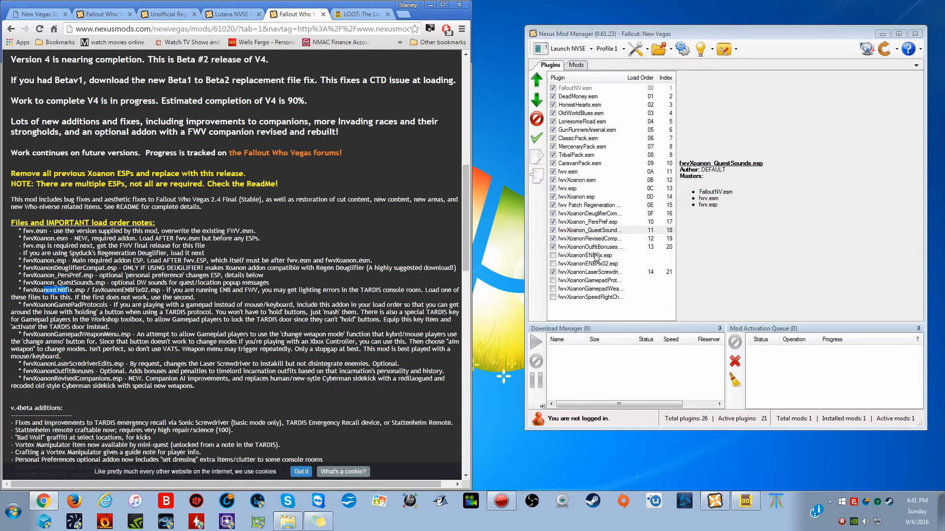
left_click(594, 238)
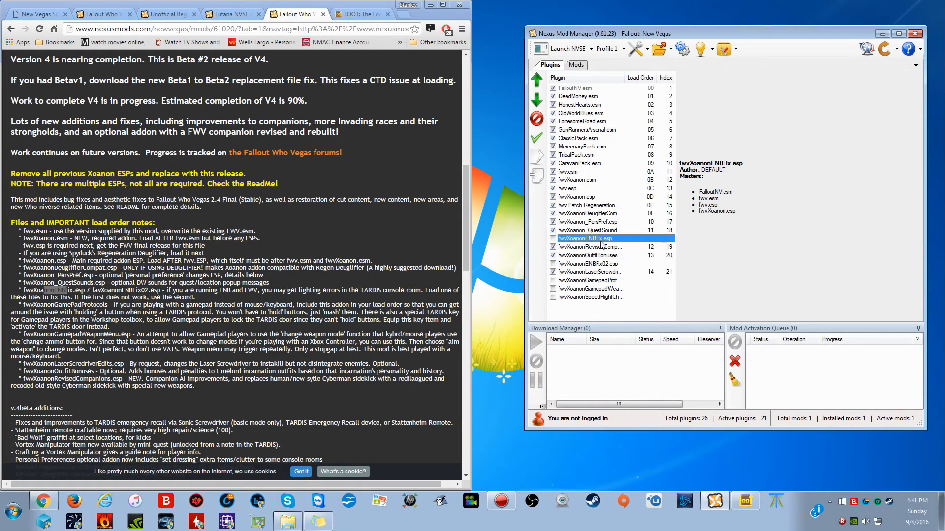
left_click(588, 246)
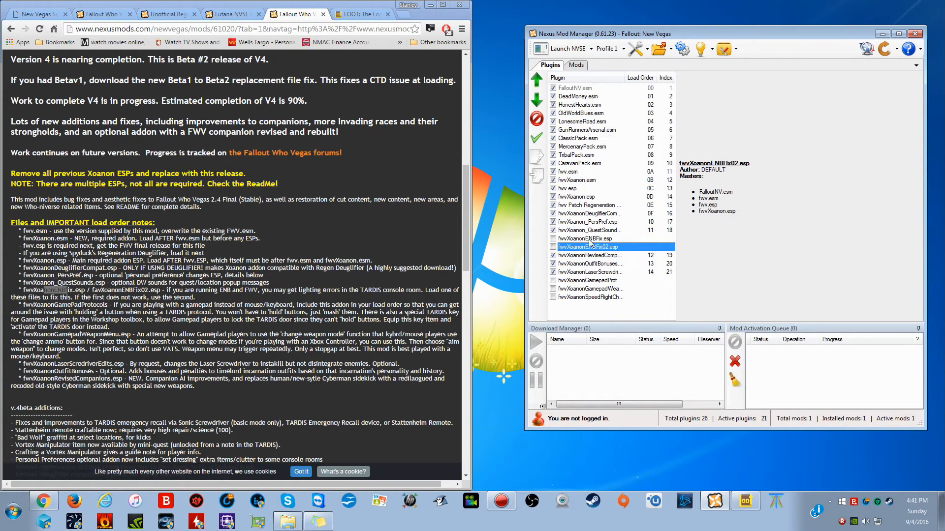
mouse_move(585, 247)
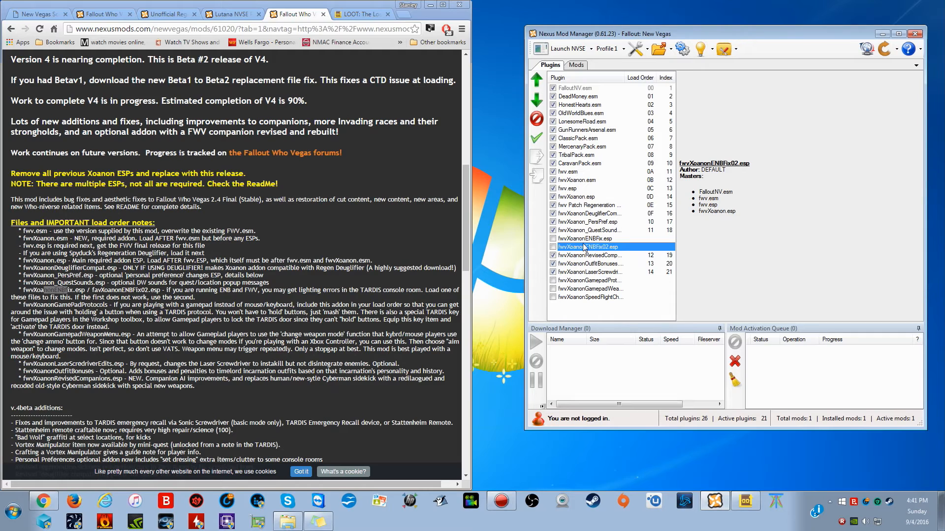
mouse_move(593, 246)
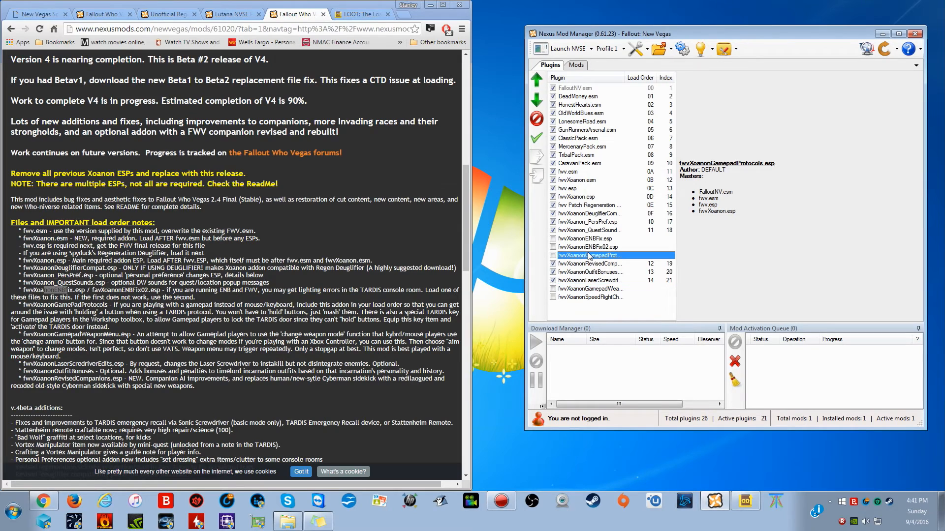
Step: Place LaserScrewdriverEdits, OutfitBonuses and RevisedCompanions last among the active Fallout Who plugins
left_click(591, 288)
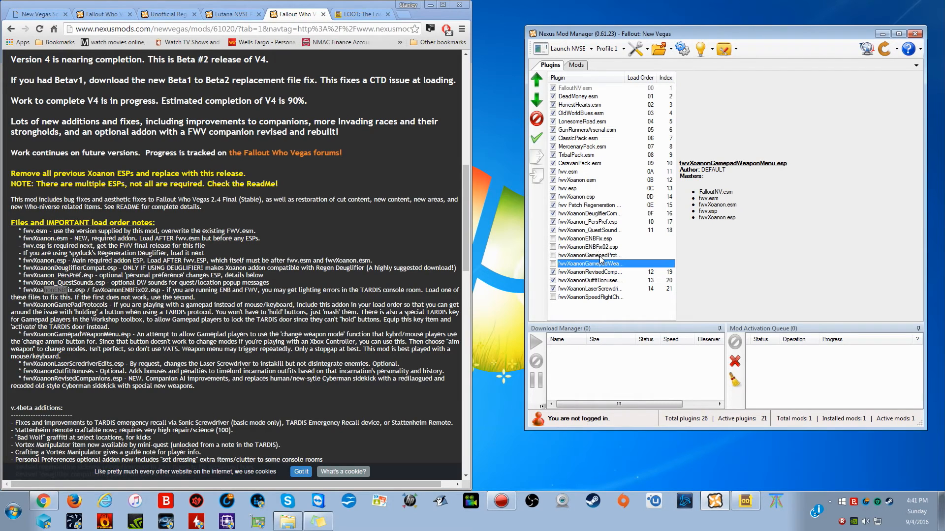
mouse_move(600, 261)
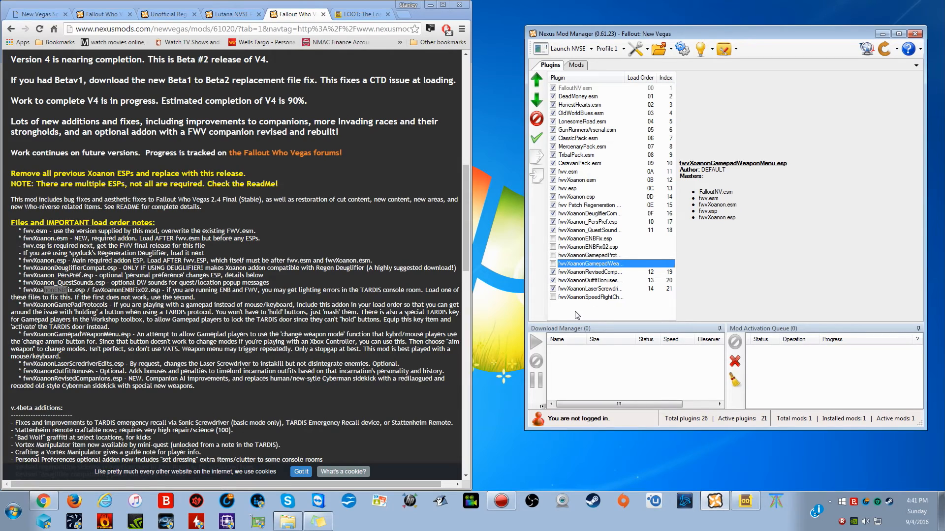
mouse_move(580, 318)
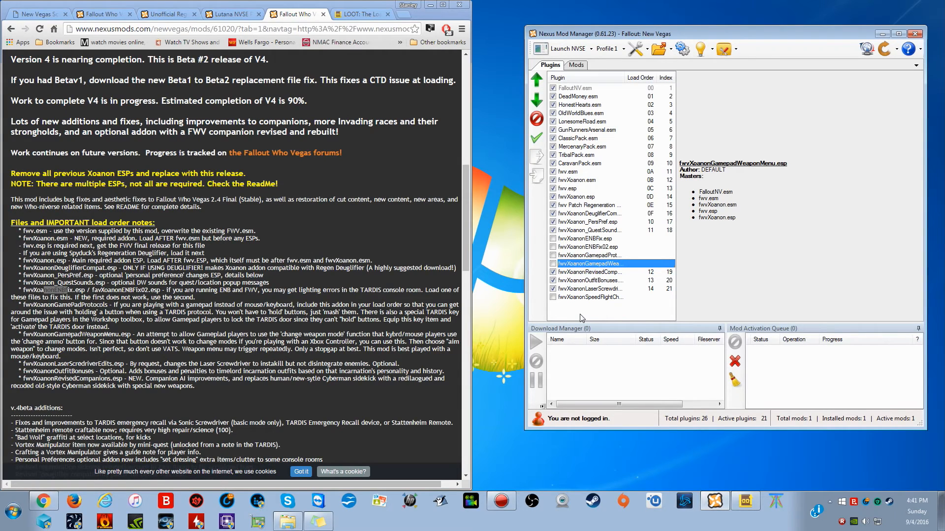
mouse_move(580, 318)
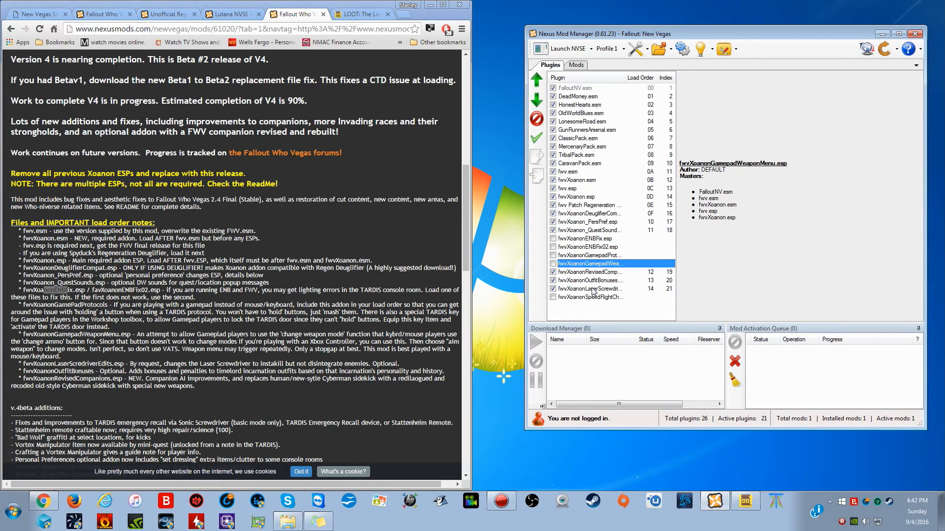
left_click(590, 288)
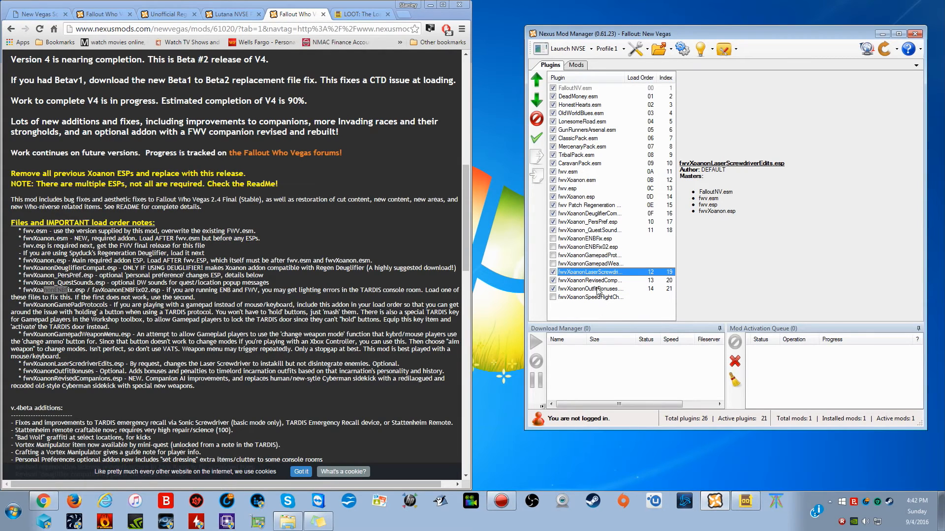
left_click(590, 288)
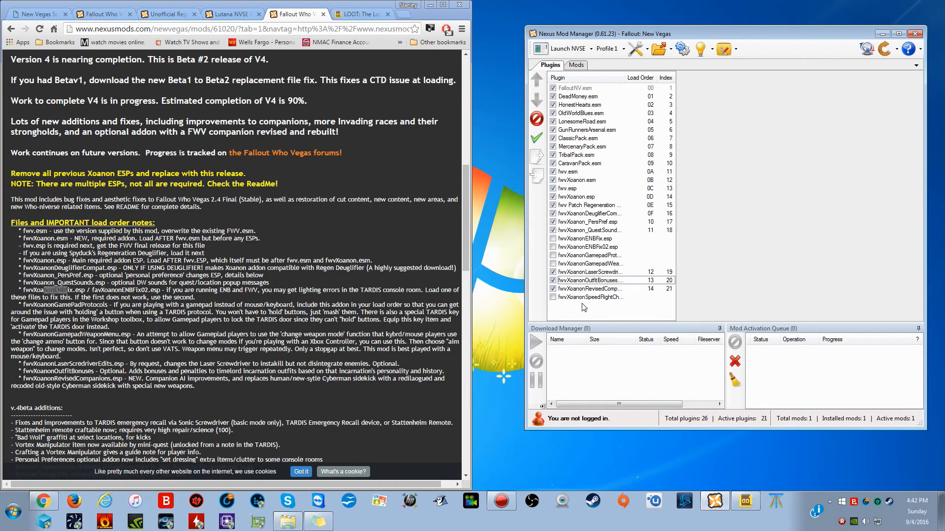
left_click(581, 147)
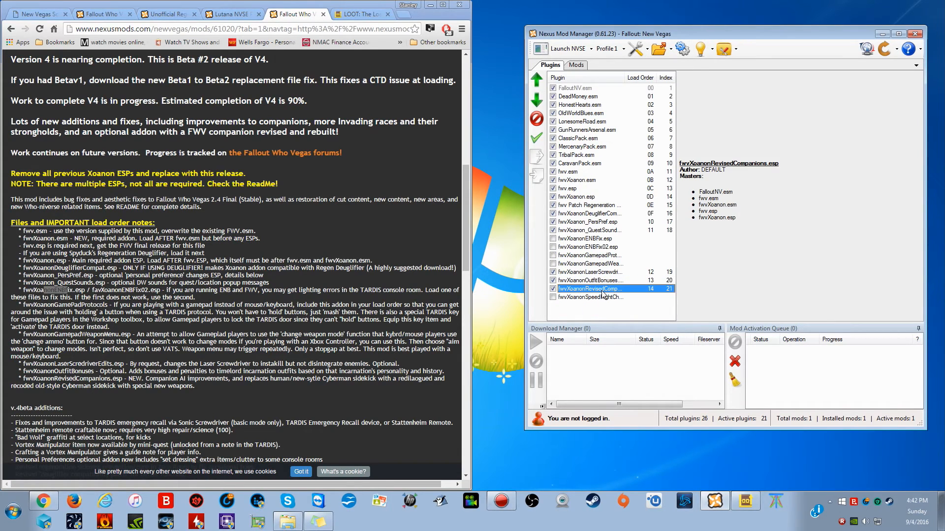
Step: Review the SpeedFlightCheat, ENBFix and GamepadWeaponMenu plugins and their masters, leaving them unchecked
left_click(591, 297)
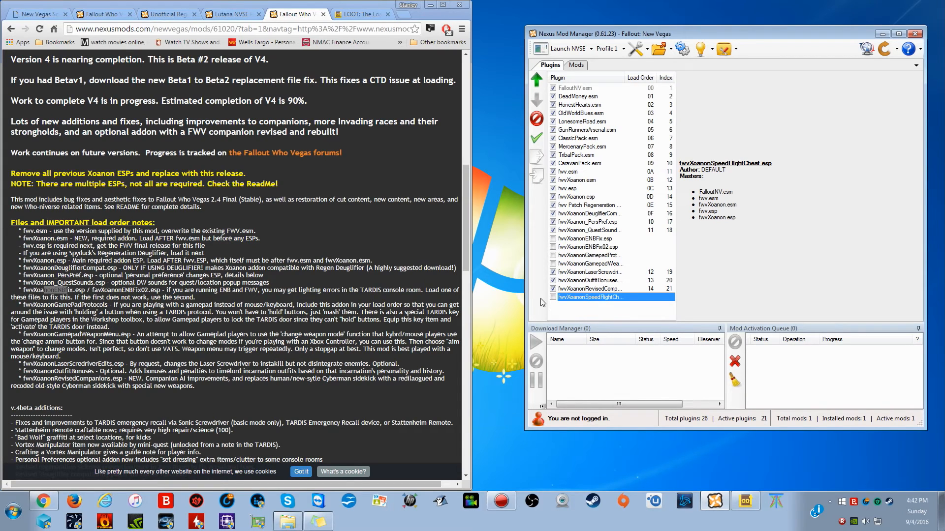
mouse_move(750, 169)
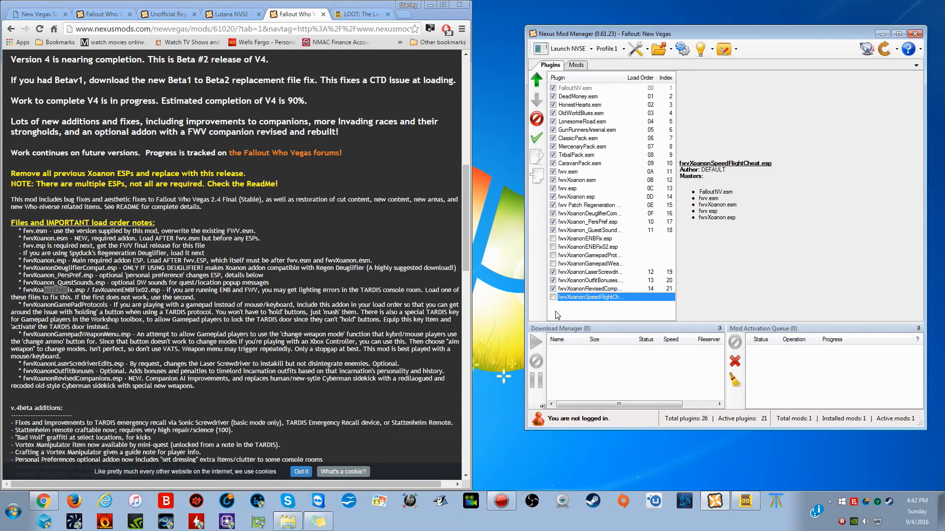
mouse_move(669, 310)
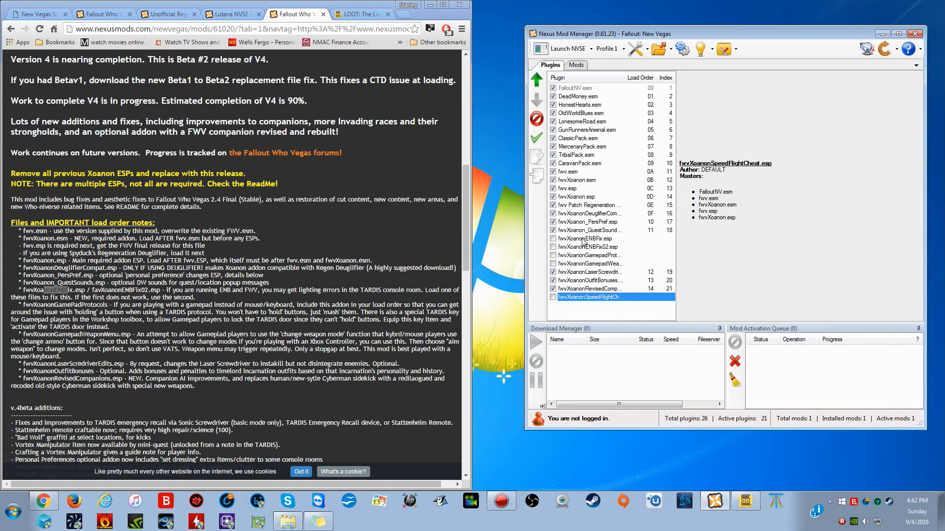
left_click(588, 239)
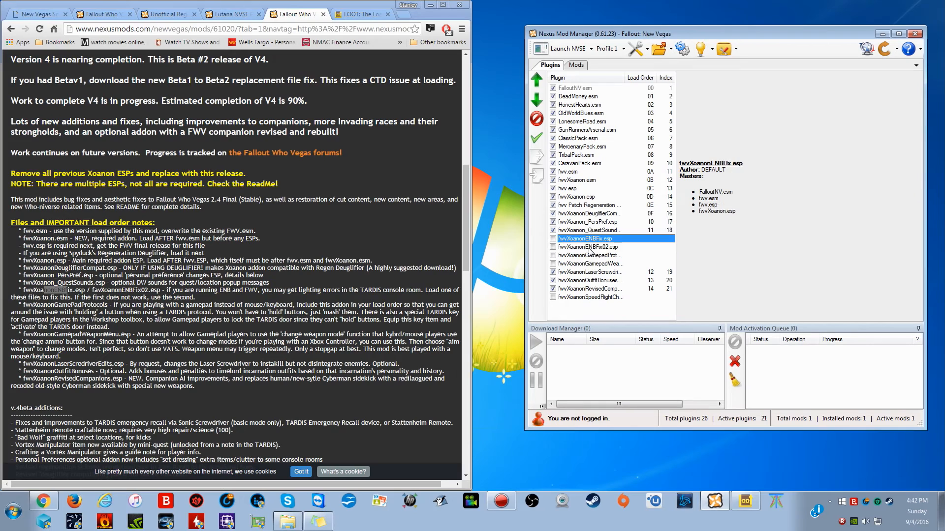
left_click(588, 264)
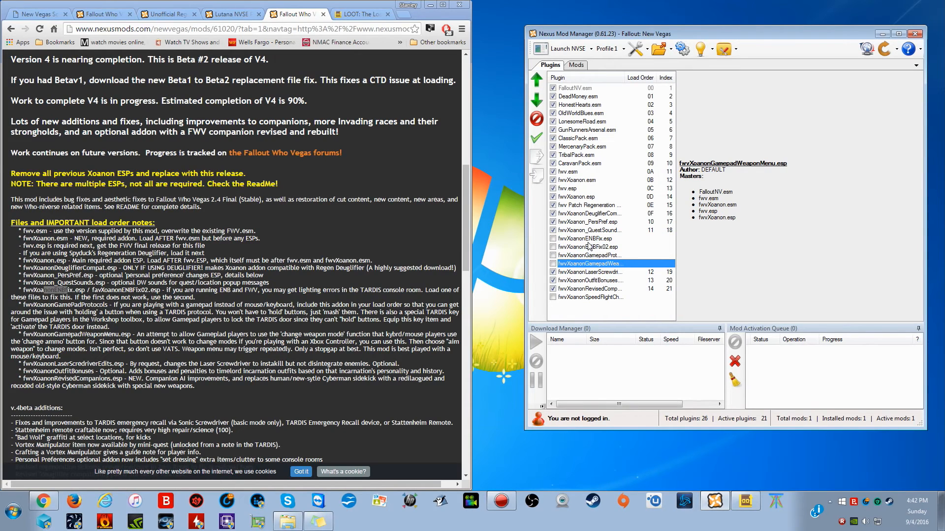
mouse_move(567, 312)
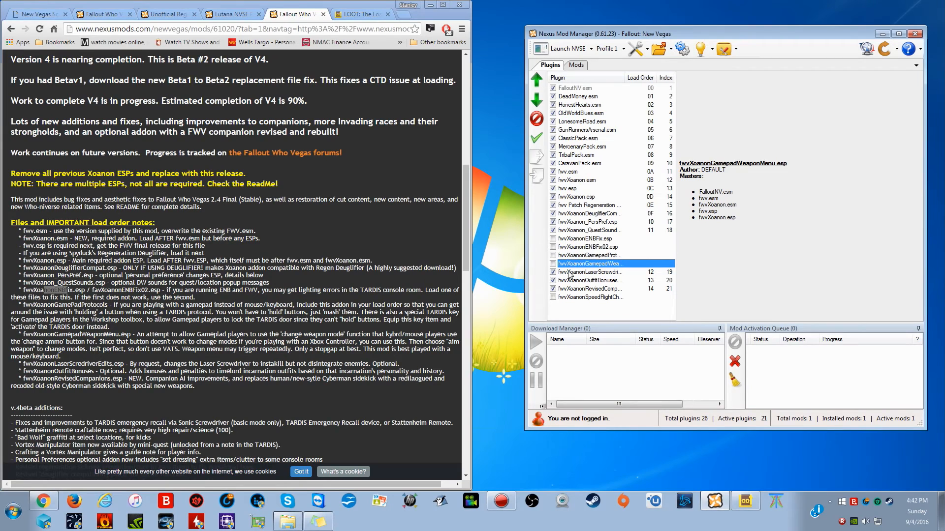
mouse_move(557, 319)
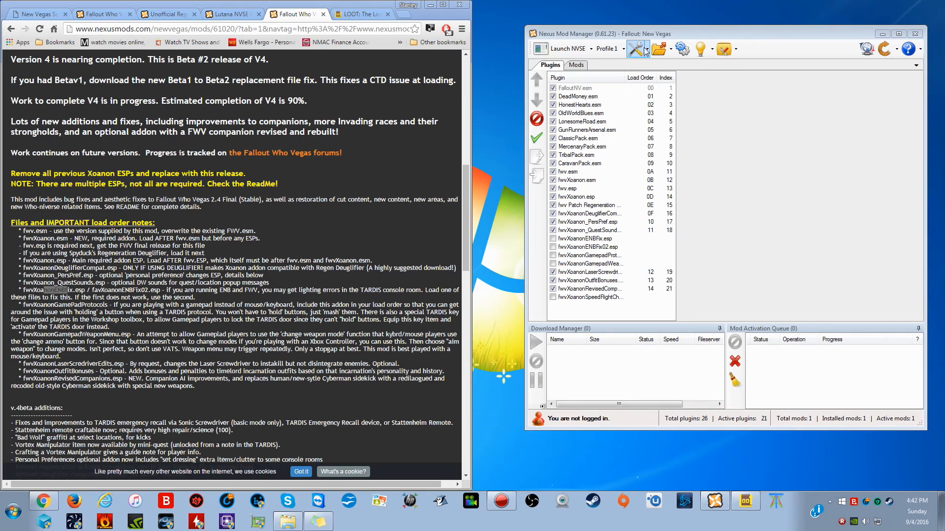
left_click(637, 50)
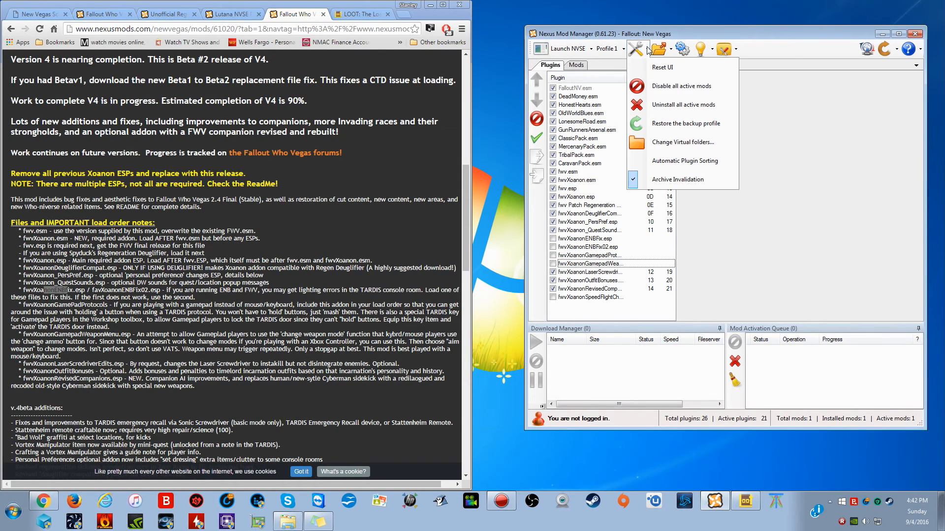
mouse_move(677, 179)
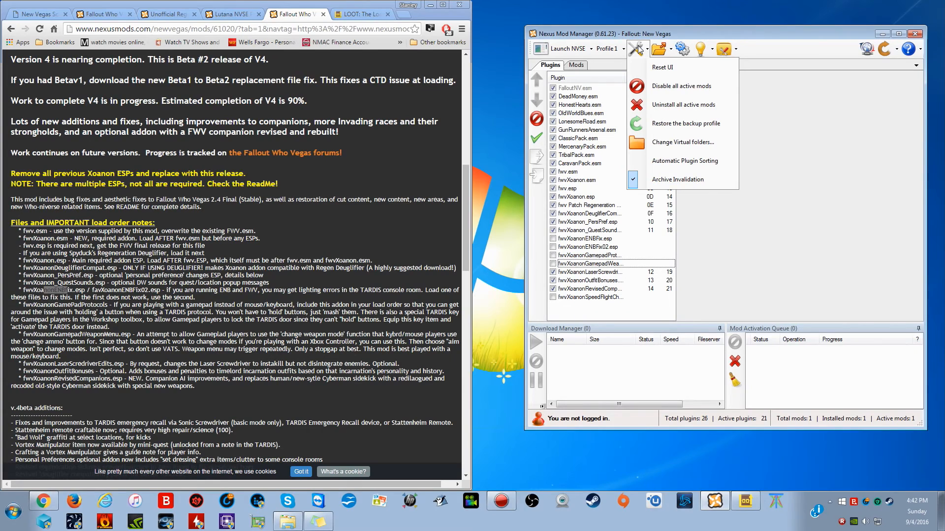
left_click(636, 49)
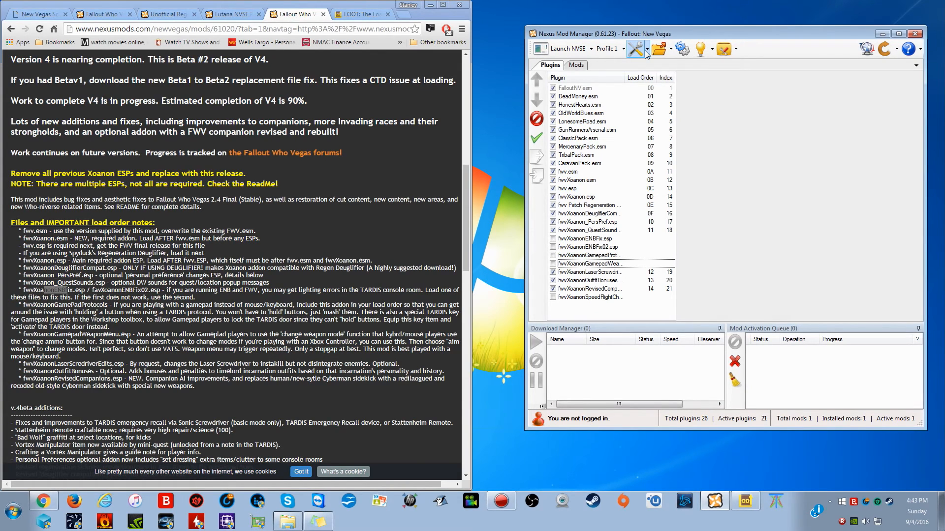
left_click(637, 49)
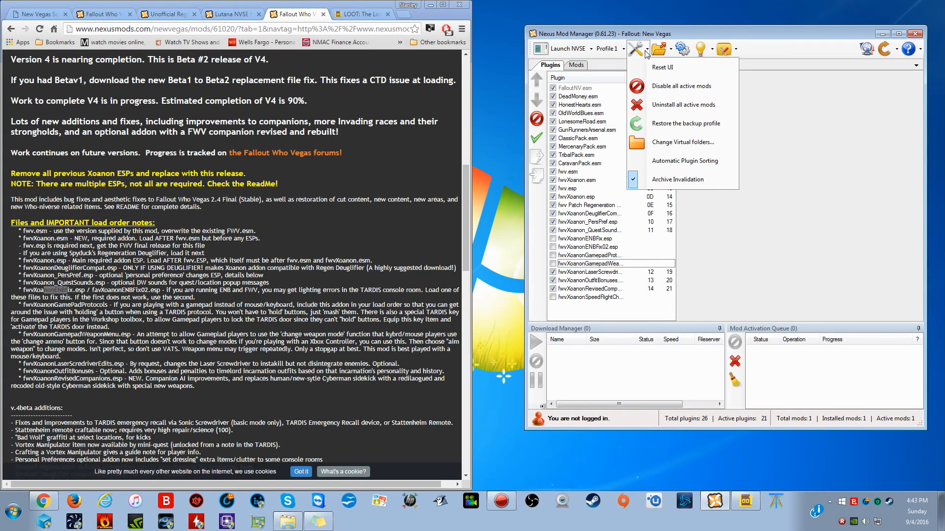
mouse_move(677, 179)
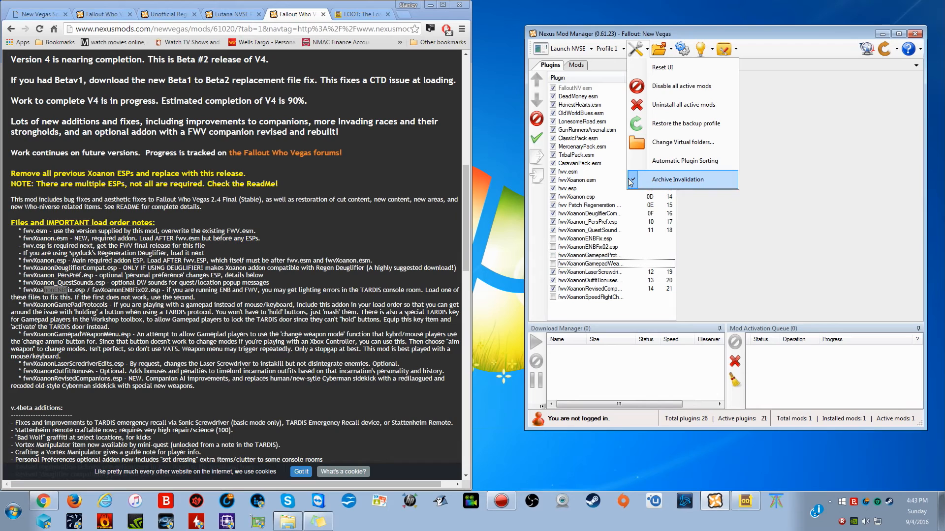
left_click(677, 179)
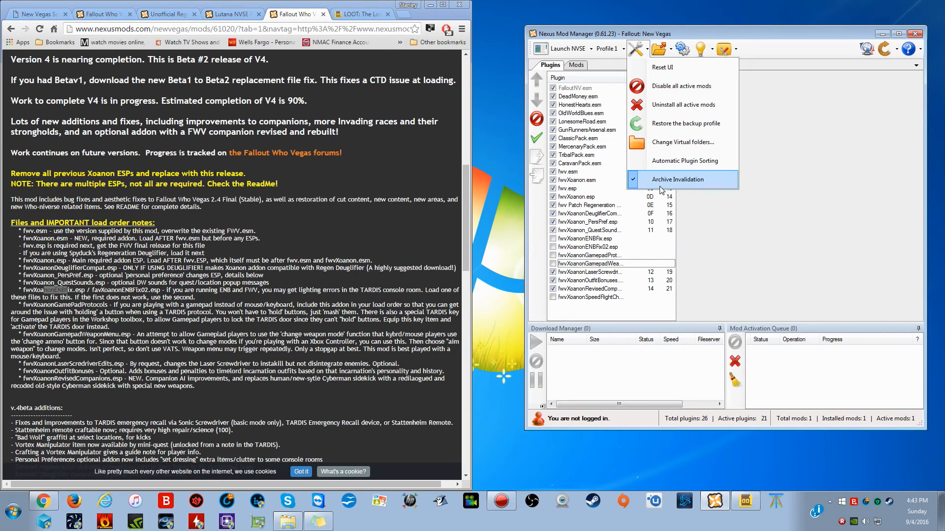
mouse_move(668, 183)
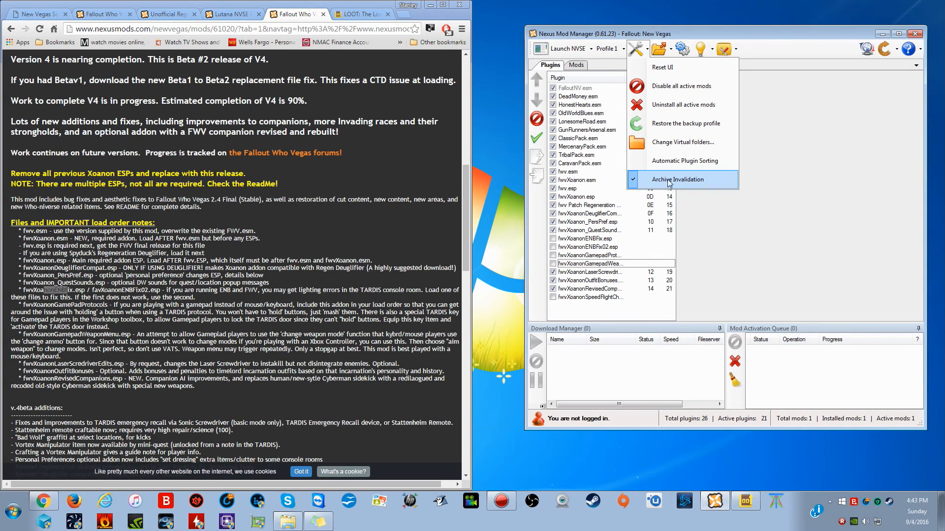
mouse_move(666, 181)
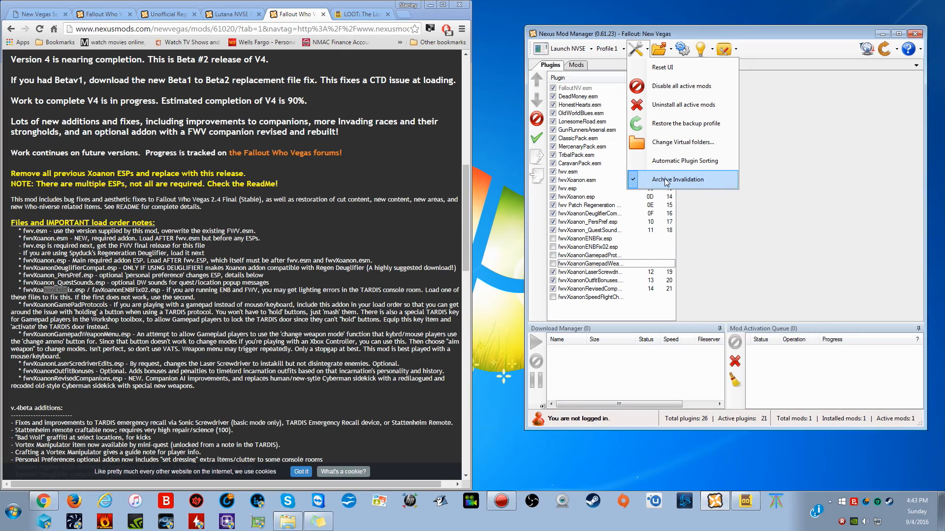
mouse_move(777, 158)
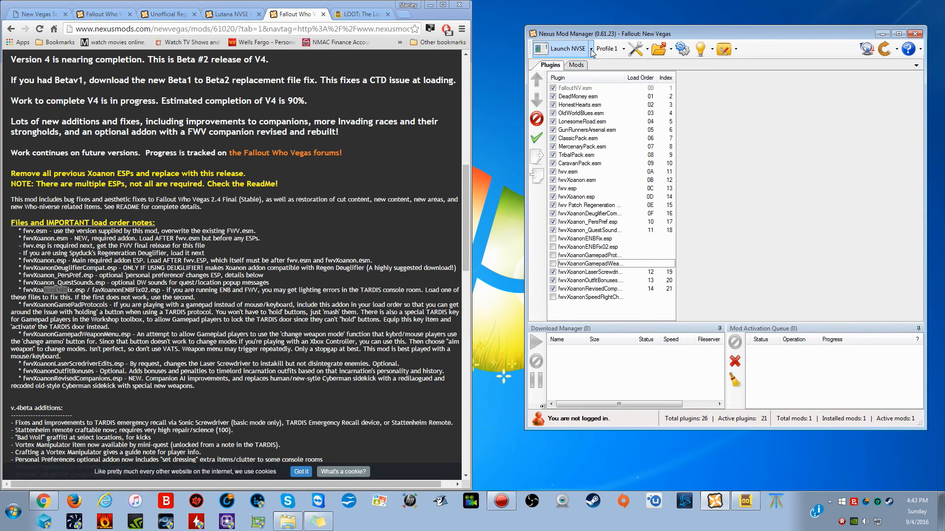
Step: Start Launch NVSE, cancel the unverified loader warning and dismiss the failed launch error
left_click(593, 50)
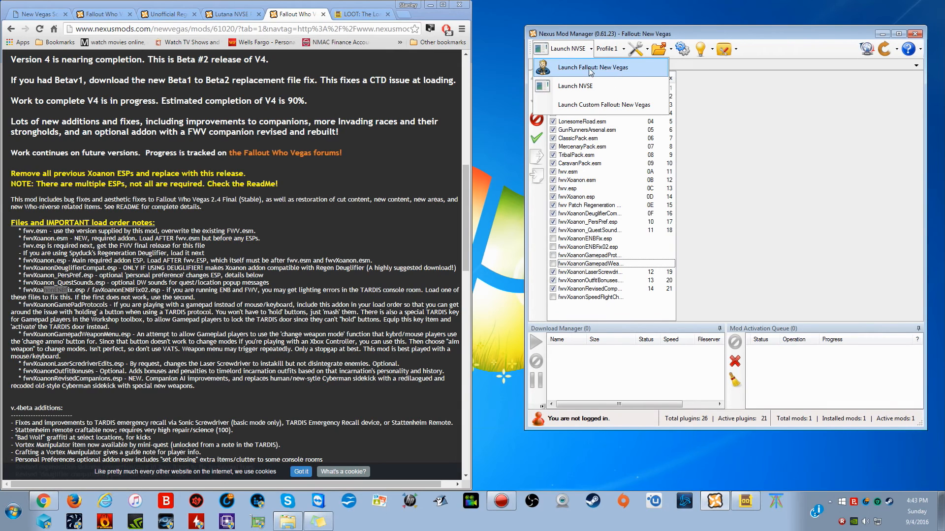
mouse_move(589, 85)
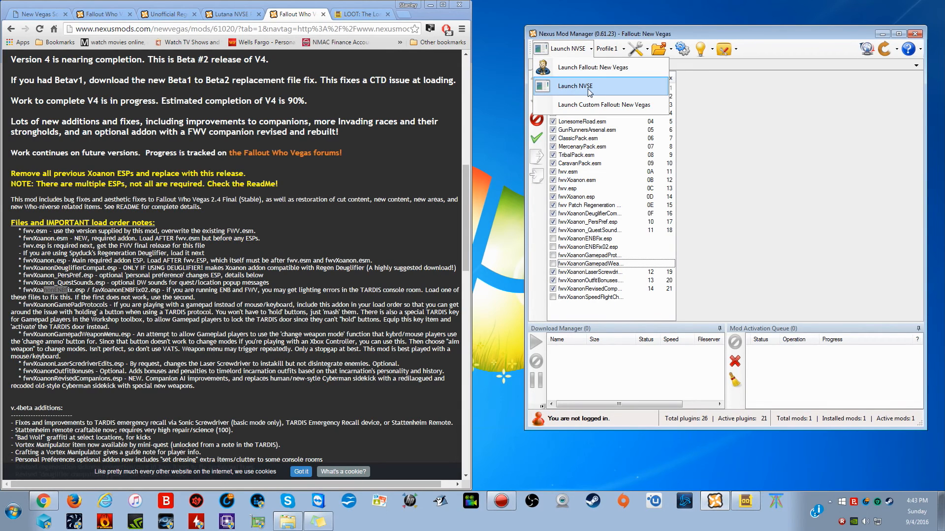
mouse_move(599, 92)
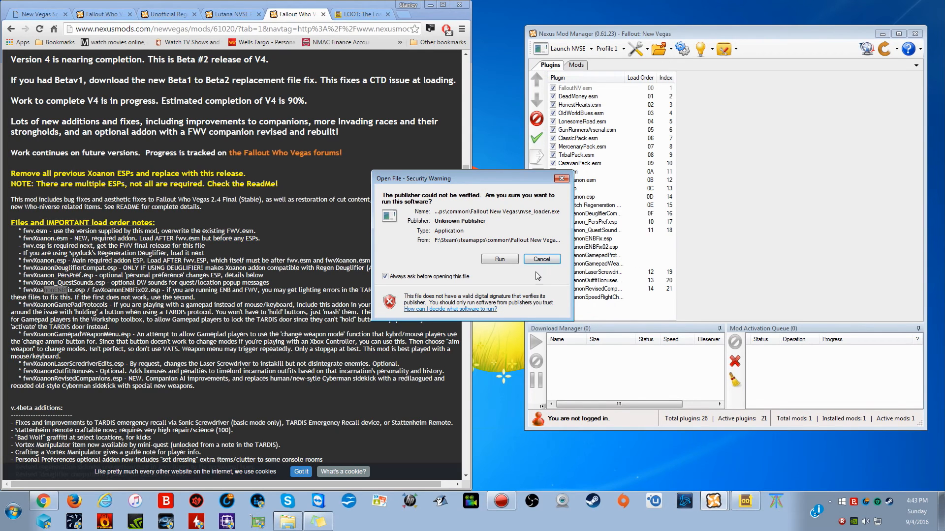
left_click(540, 259)
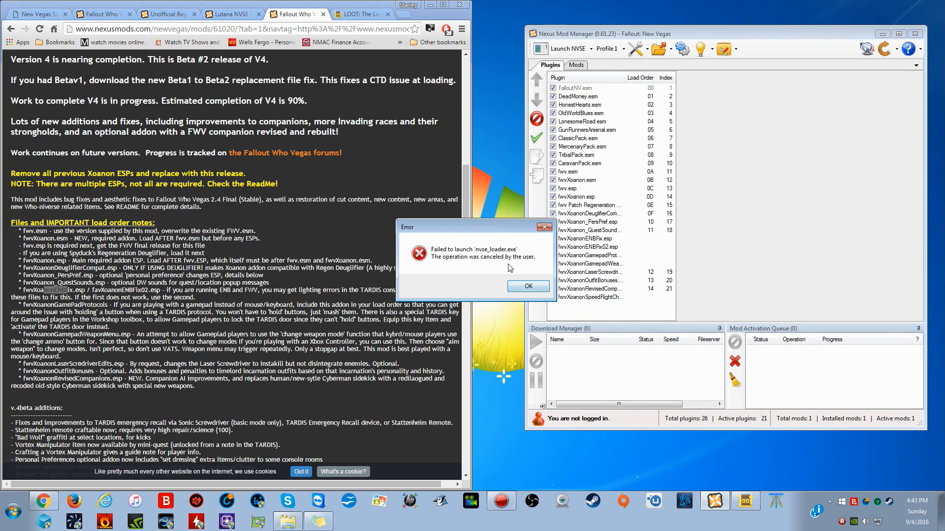
left_click(527, 285)
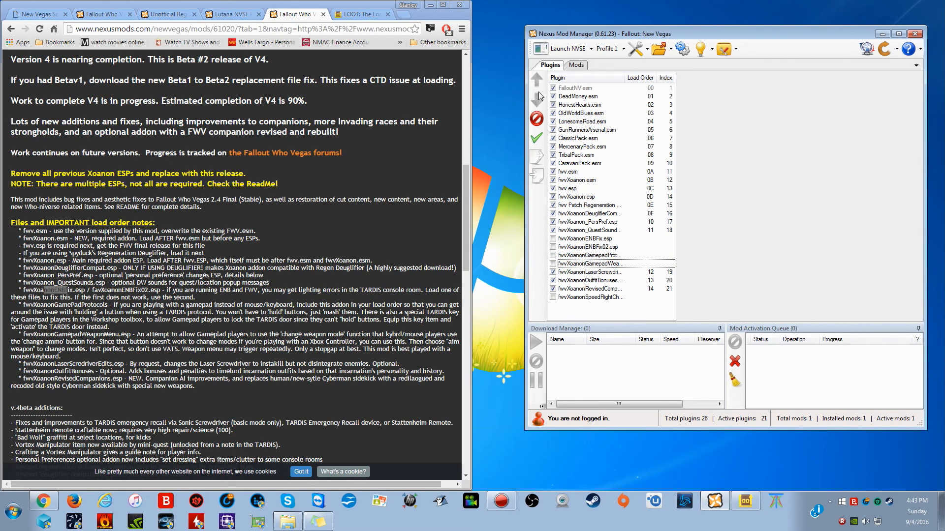
mouse_move(602, 97)
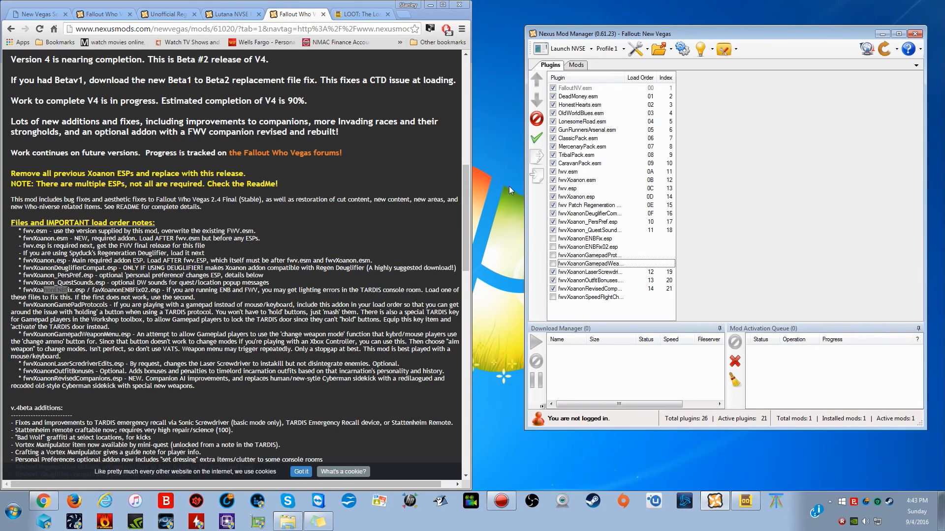
Step: Launch NVSE again and choose Run to start Fallout: New Vegas through the loader
left_click(566, 49)
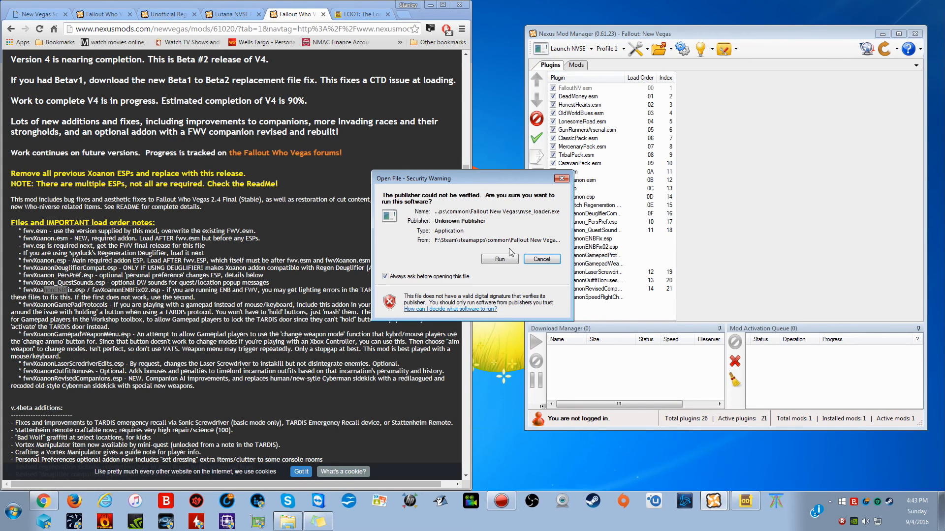
left_click(498, 259)
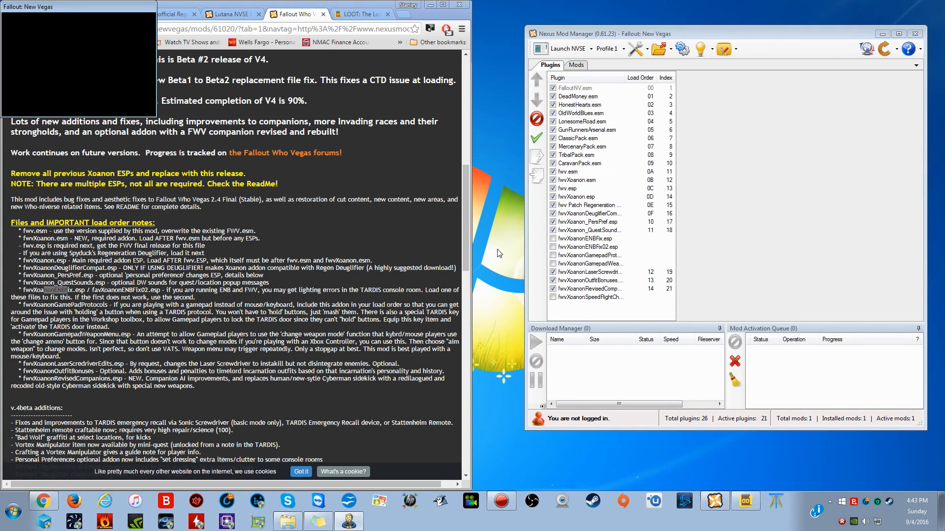
left_click(567, 49)
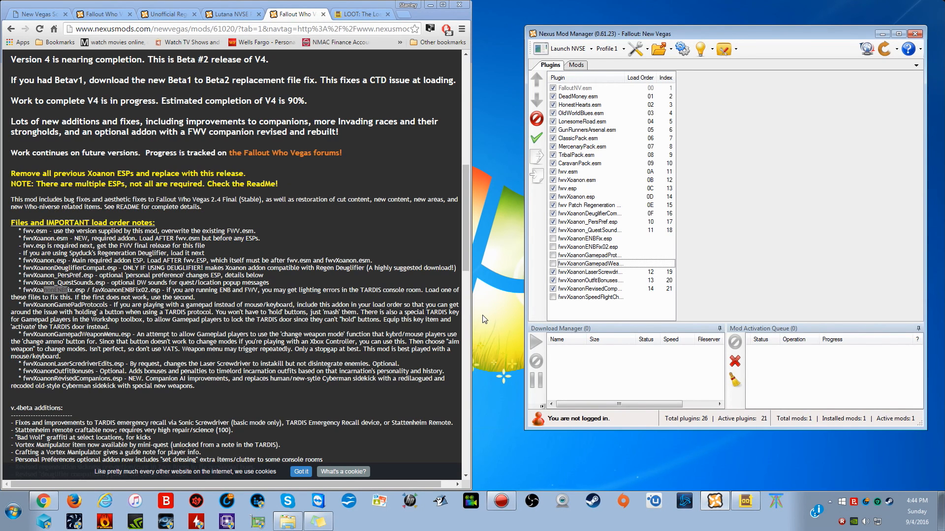
mouse_move(455, 319)
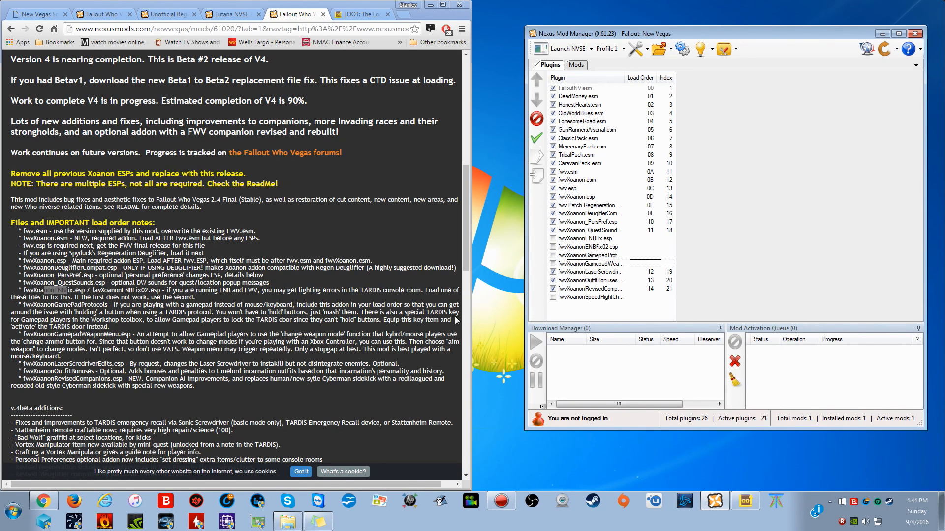
mouse_move(485, 312)
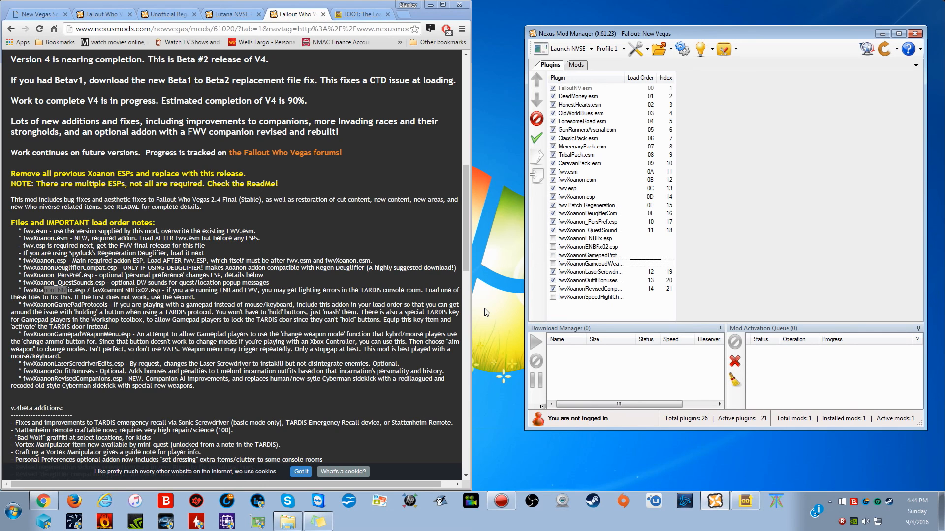
mouse_move(471, 204)
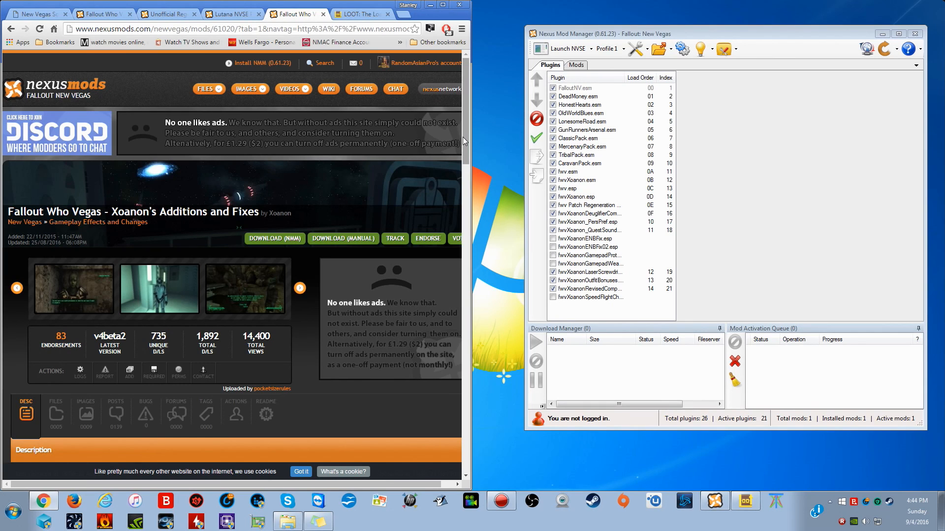
mouse_move(494, 251)
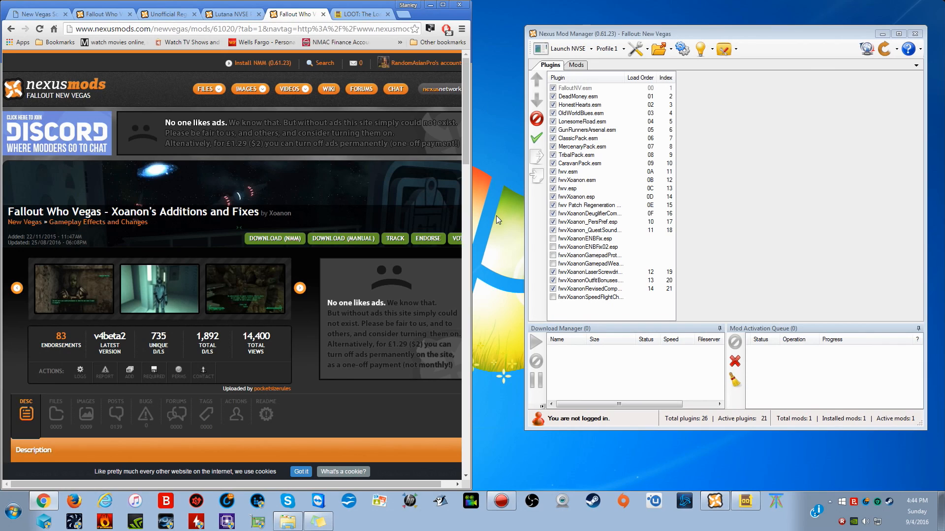
mouse_move(495, 257)
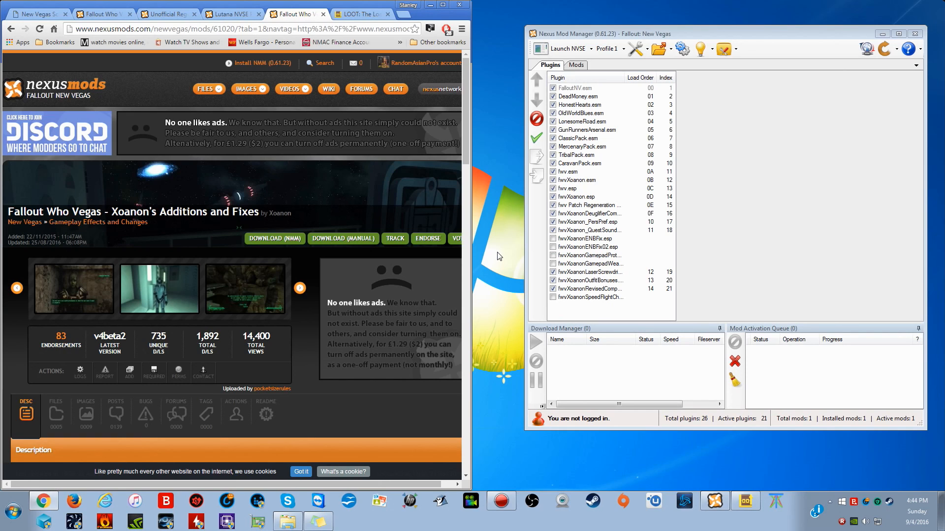
mouse_move(509, 240)
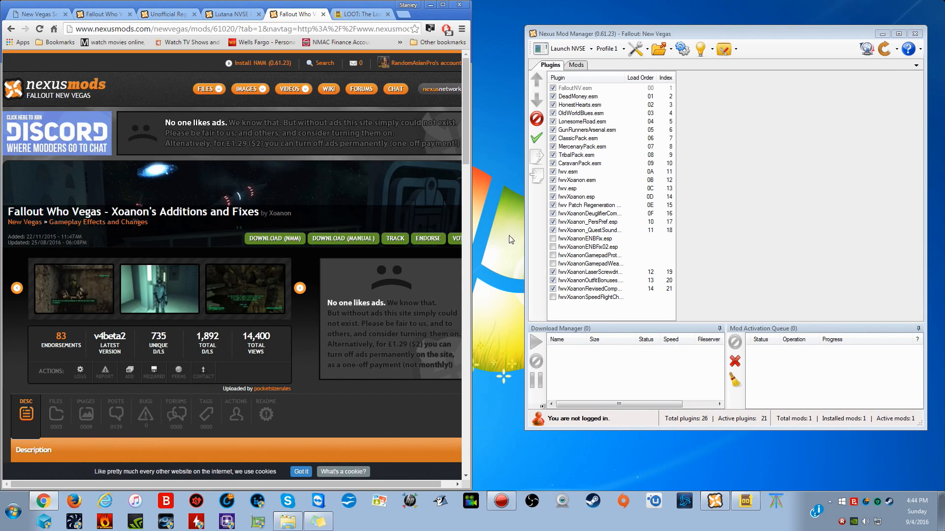